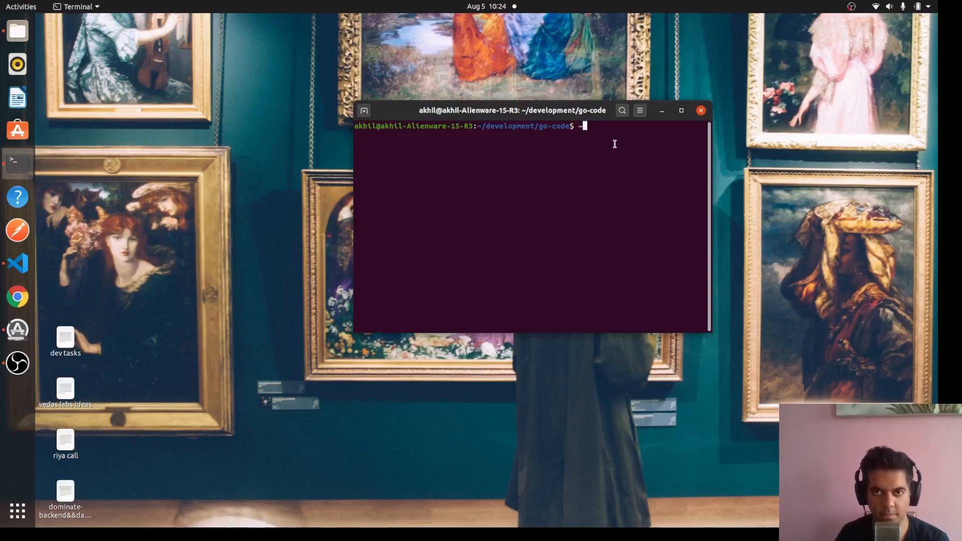
# Create the golang-guardian-scraper folder in the terminal and move into it.
pyautogui.click(639, 110)
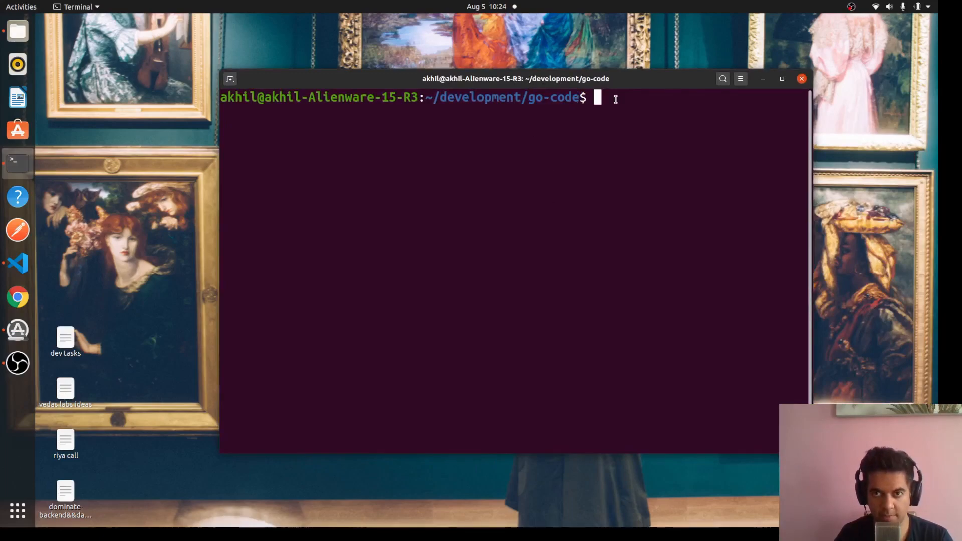
pyautogui.write('mkdir')
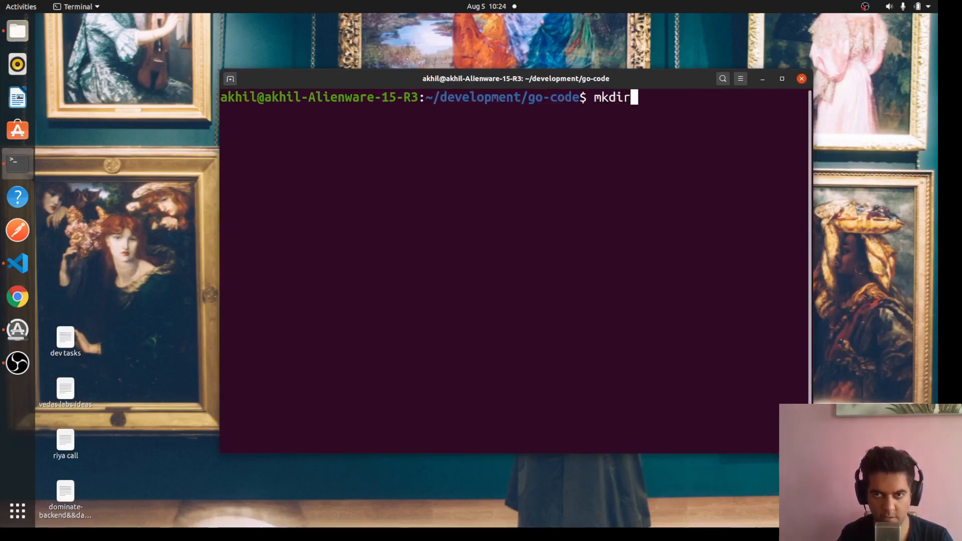
pyautogui.write('go')
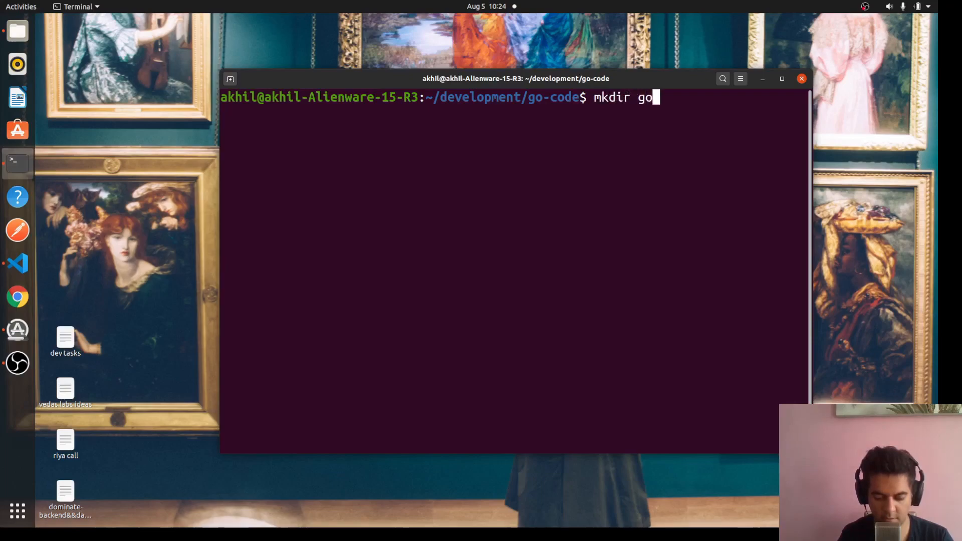
pyautogui.write('lang-')
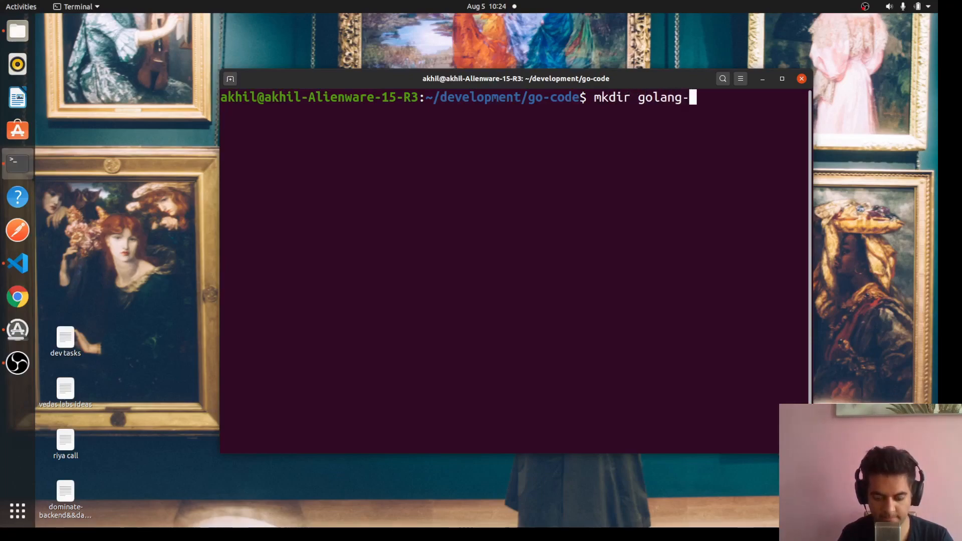
pyautogui.write('guardian-scraper')
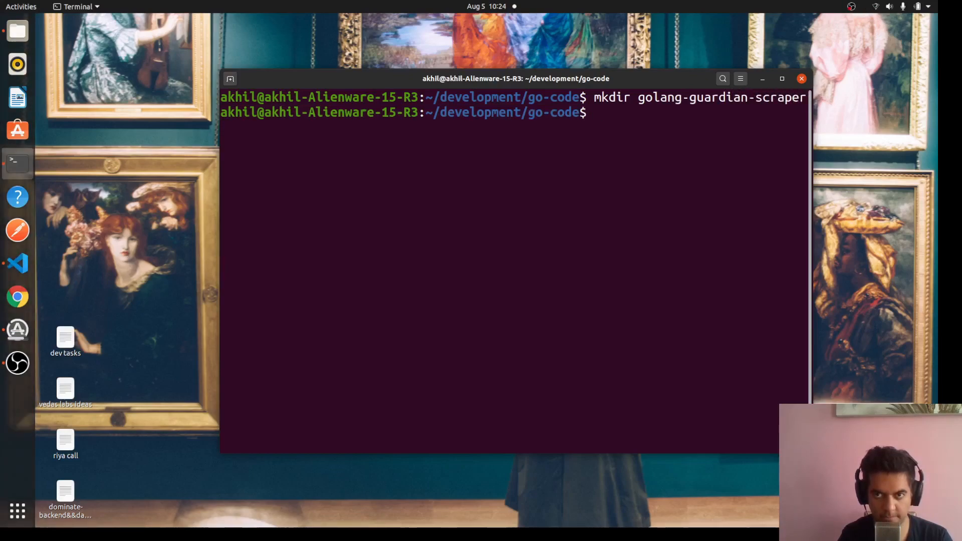
pyautogui.write('cd golang-guardian-scraper/')
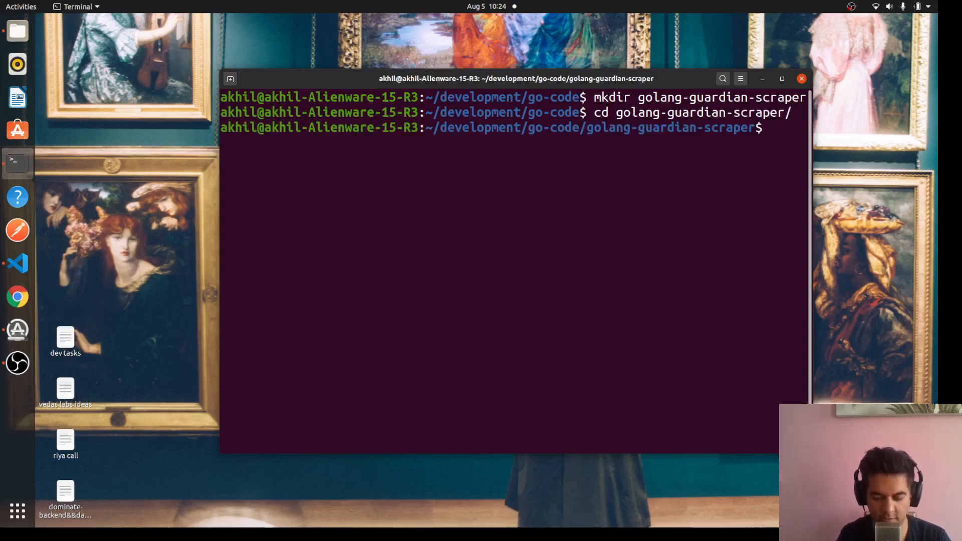
# Initialize the Go module github.com/akhil/golang-guardian-scraper.
pyautogui.write('go mod init')
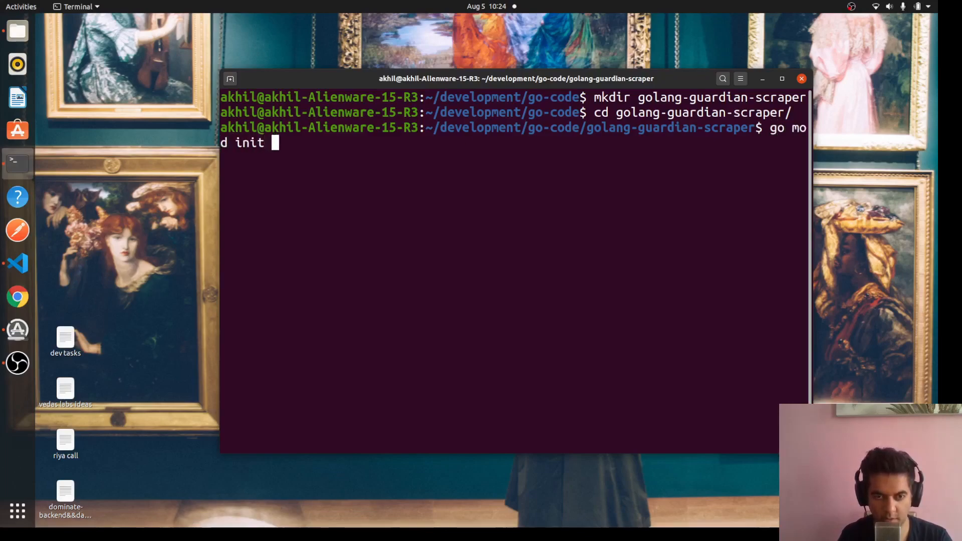
pyautogui.write('githubc')
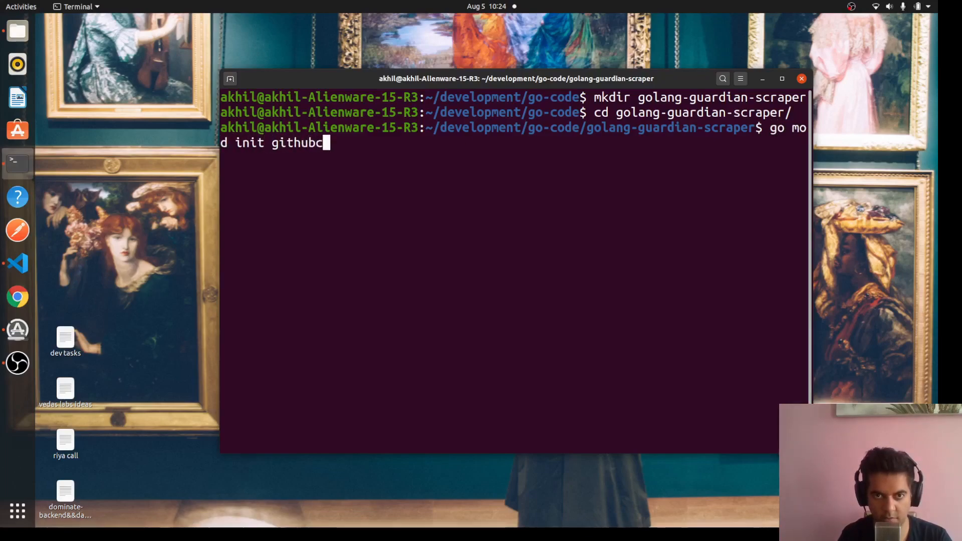
pyautogui.write('.')
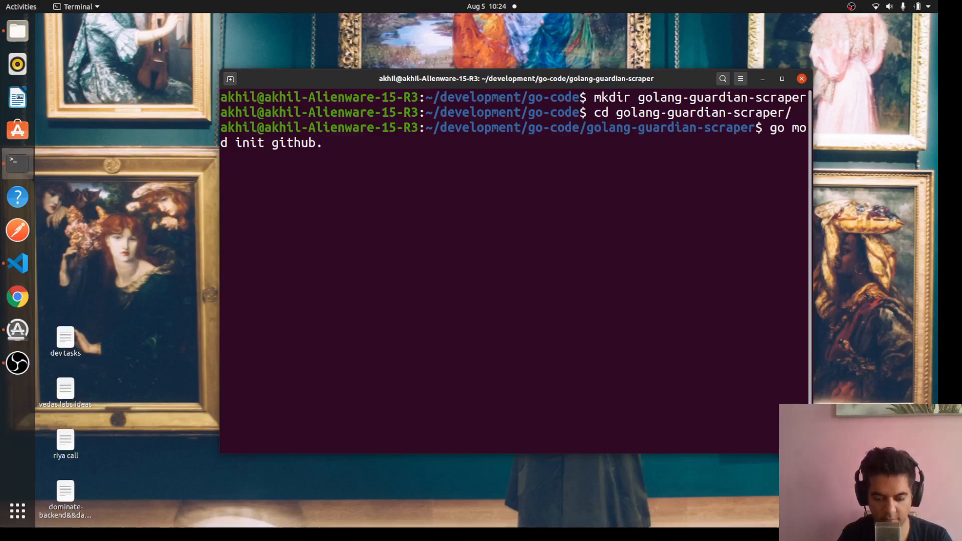
pyautogui.write('com/akhil/')
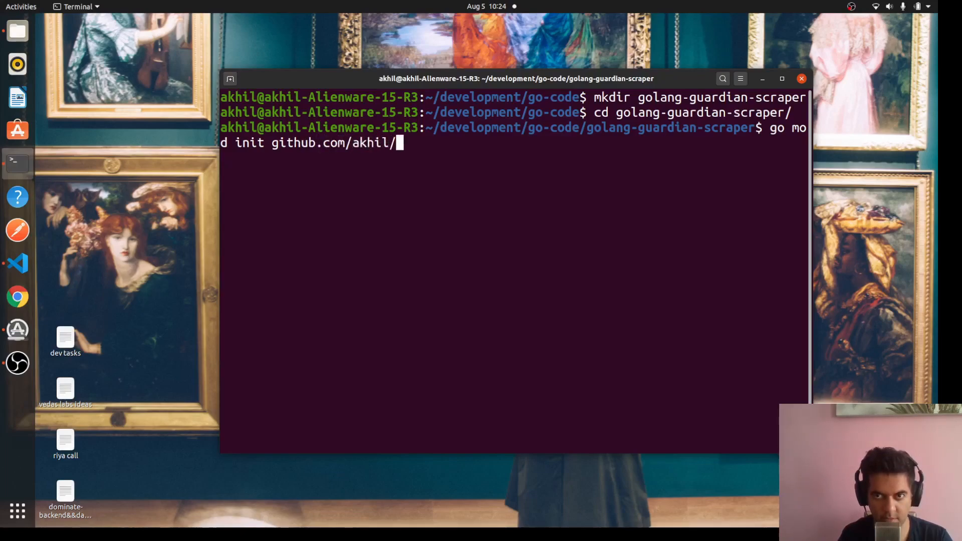
pyautogui.write('golang-')
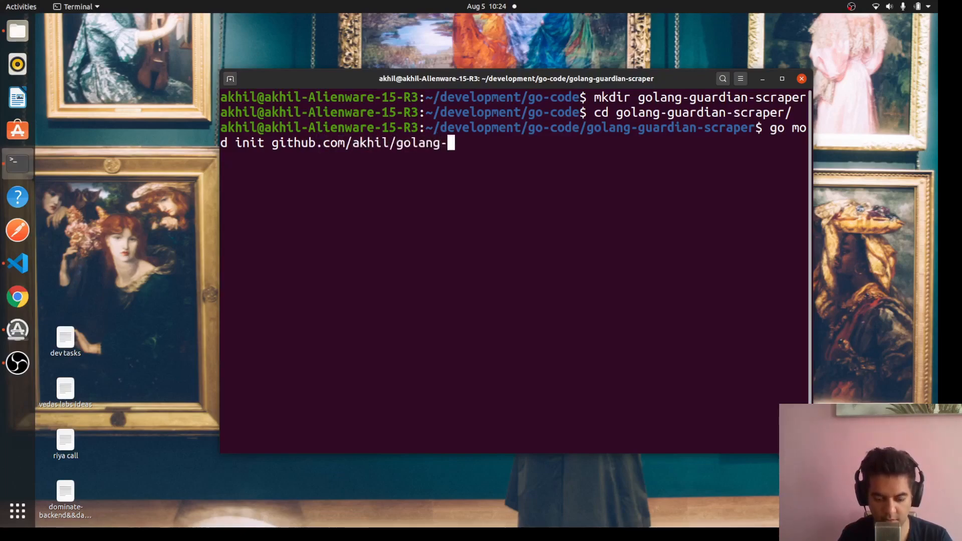
pyautogui.write('guardian-scraper')
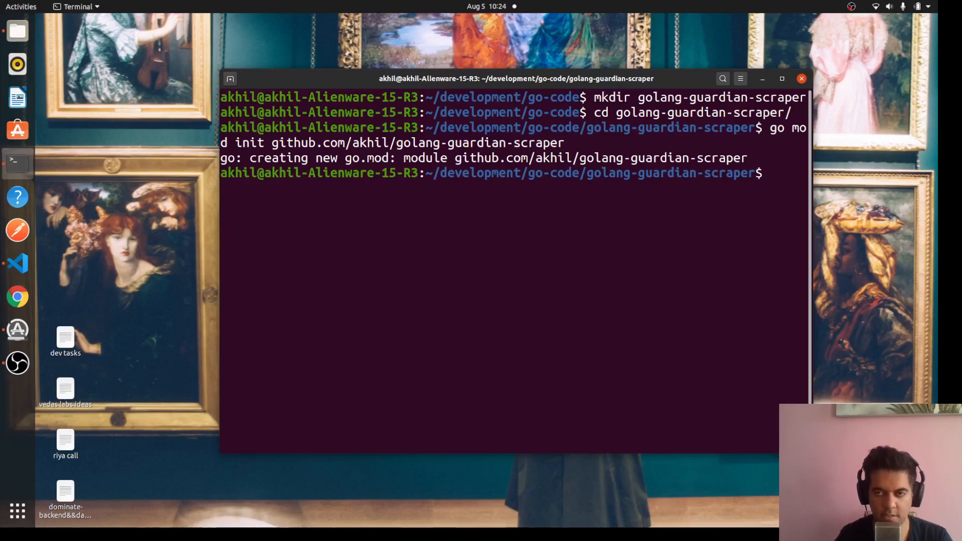
pyautogui.moveTo(626, 234)
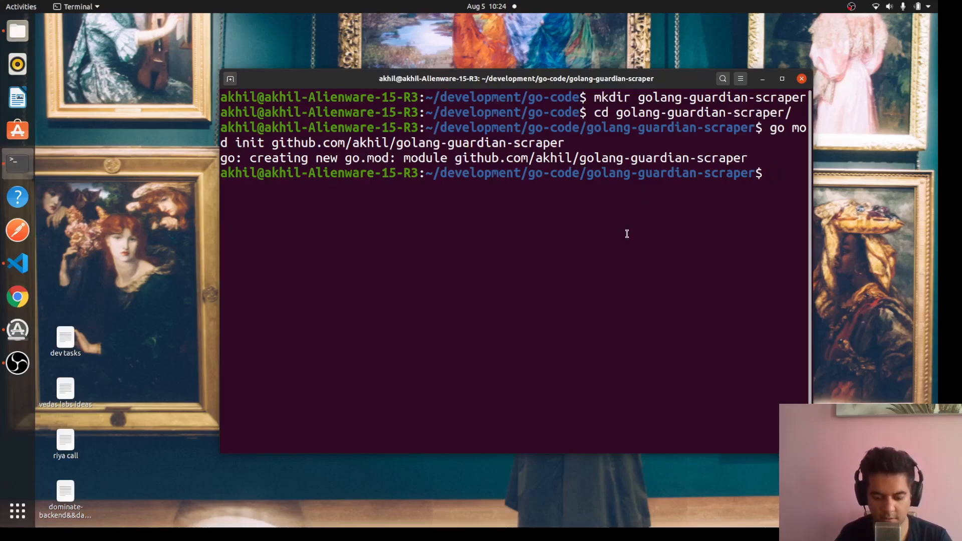
# Run ls to check that go.mod is in the project folder.
pyautogui.write('ls')
pyautogui.write('go')
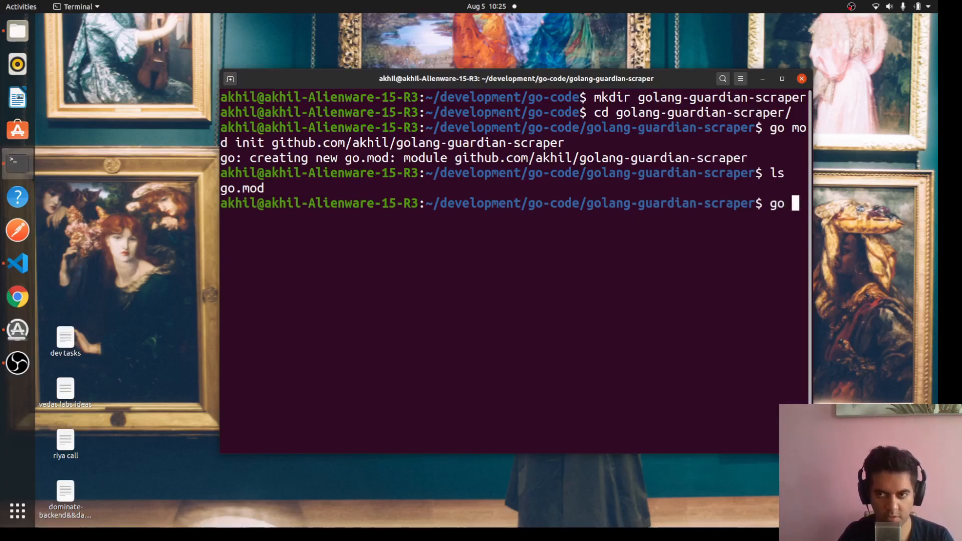
# Run go get on the goquery package path github.com/PuerkitoBio/goquery.
pyautogui.write('get')
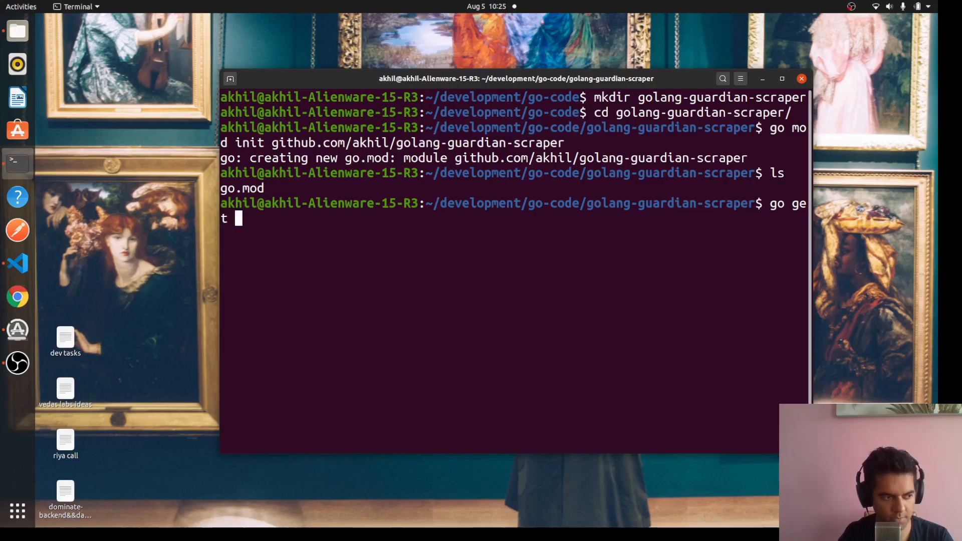
pyautogui.write('"')
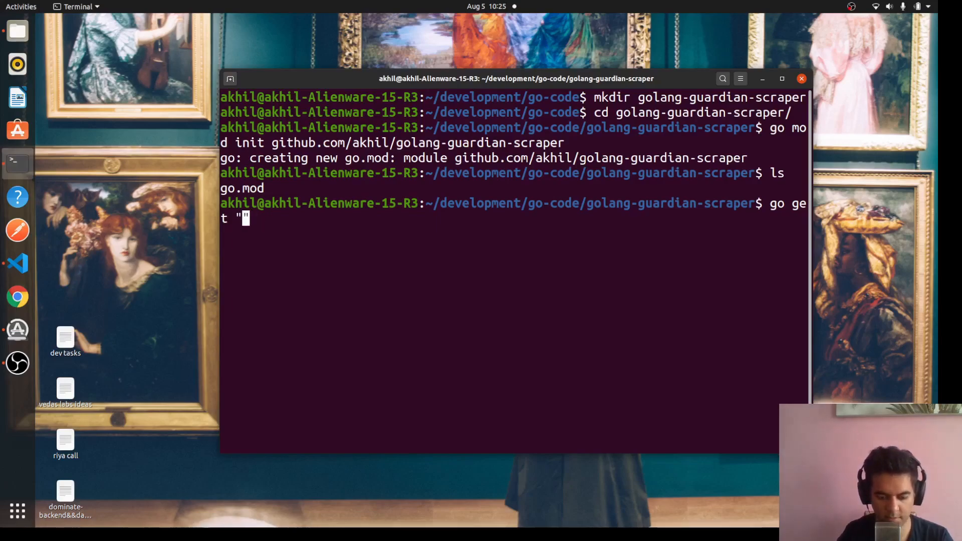
pyautogui.write('github.com')
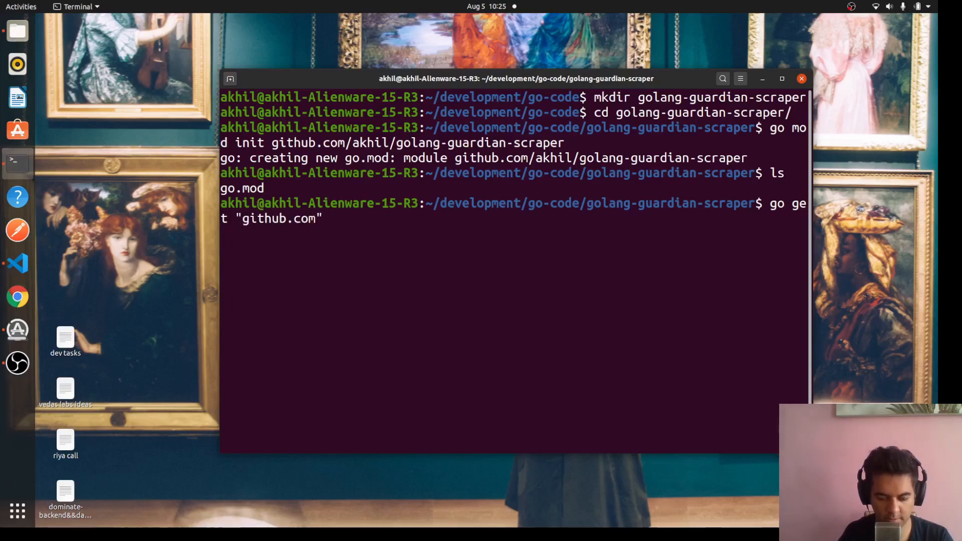
pyautogui.write('/Pue')
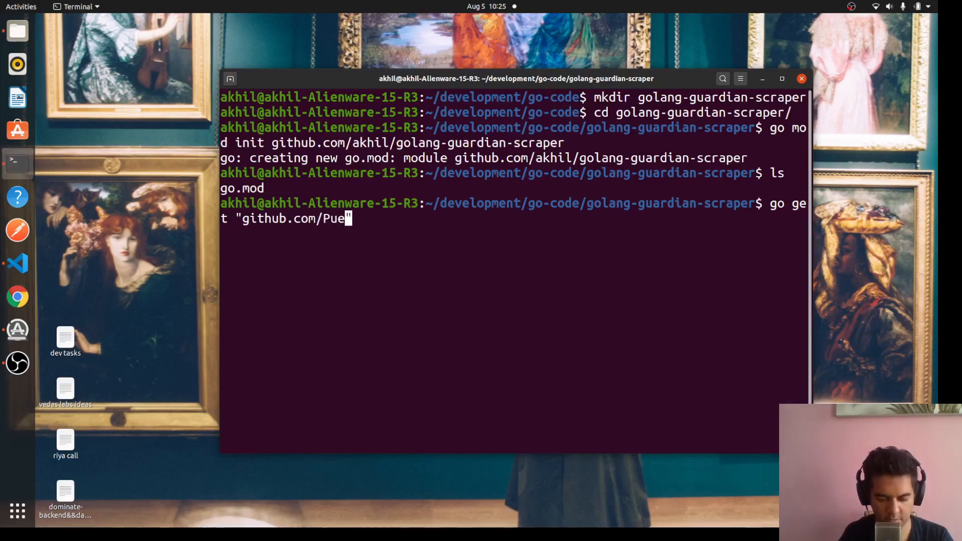
pyautogui.write('rkito/go')
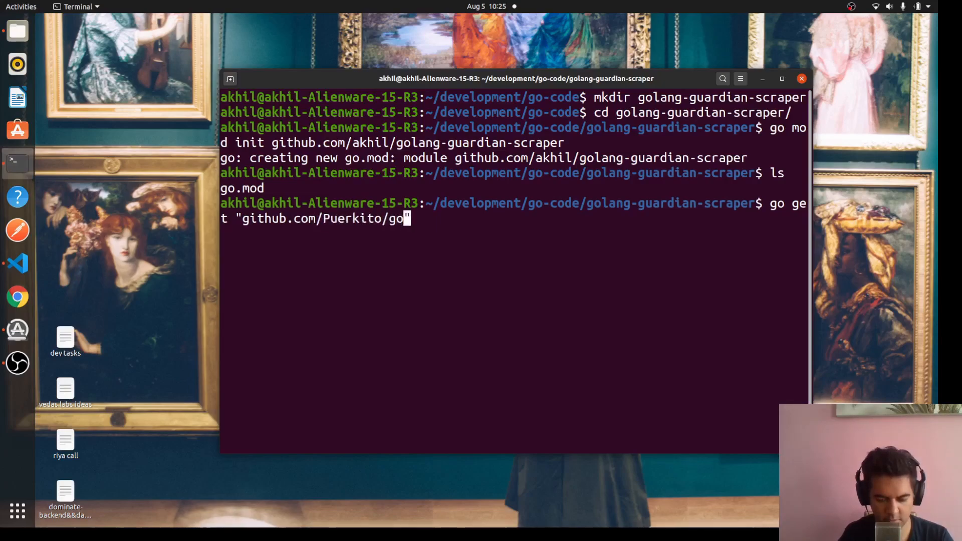
pyautogui.write('query"')
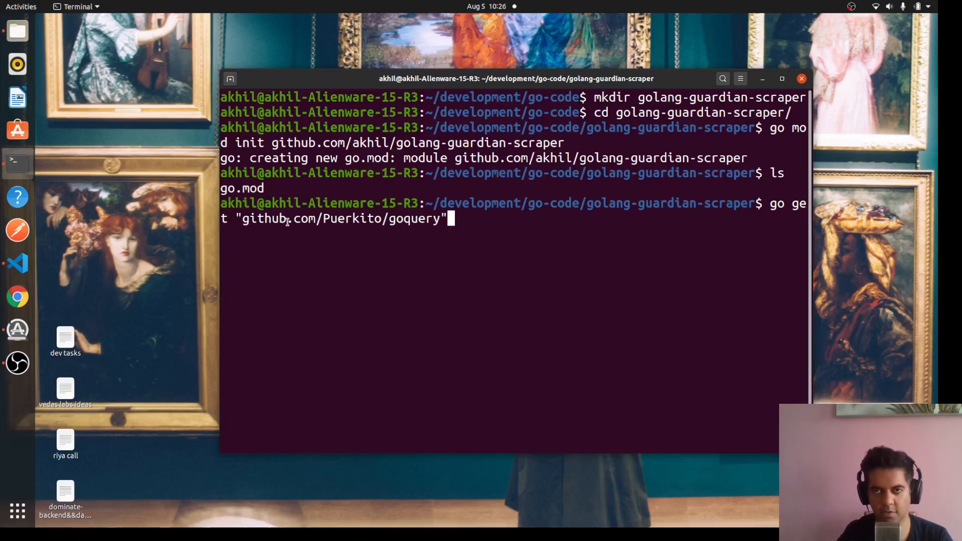
pyautogui.doubleClick(341, 218)
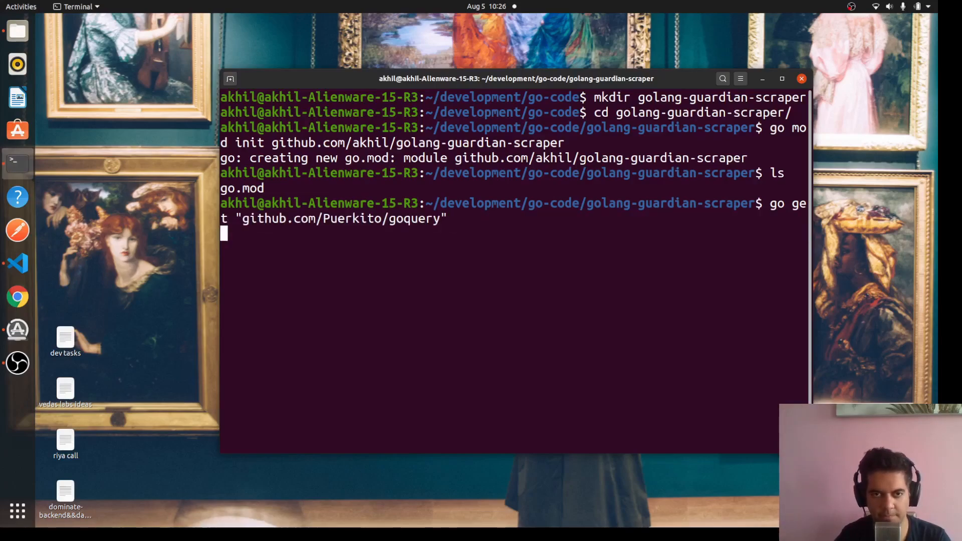
pyautogui.moveTo(495, 278)
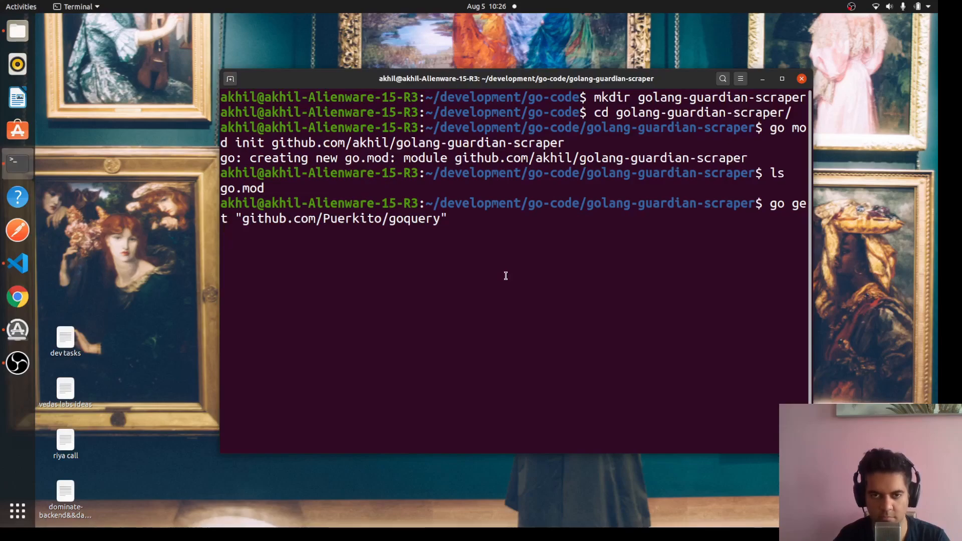
pyautogui.press('Return')
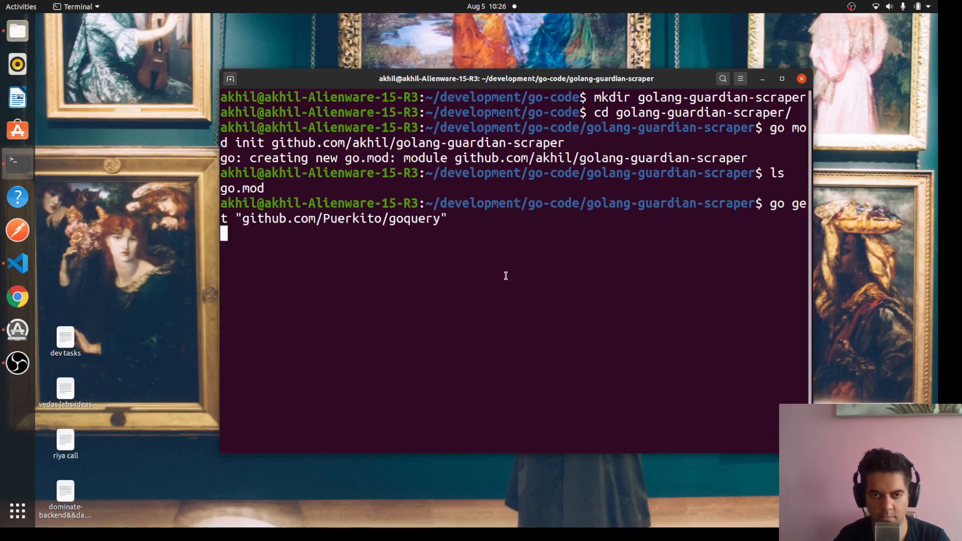
pyautogui.moveTo(500, 281)
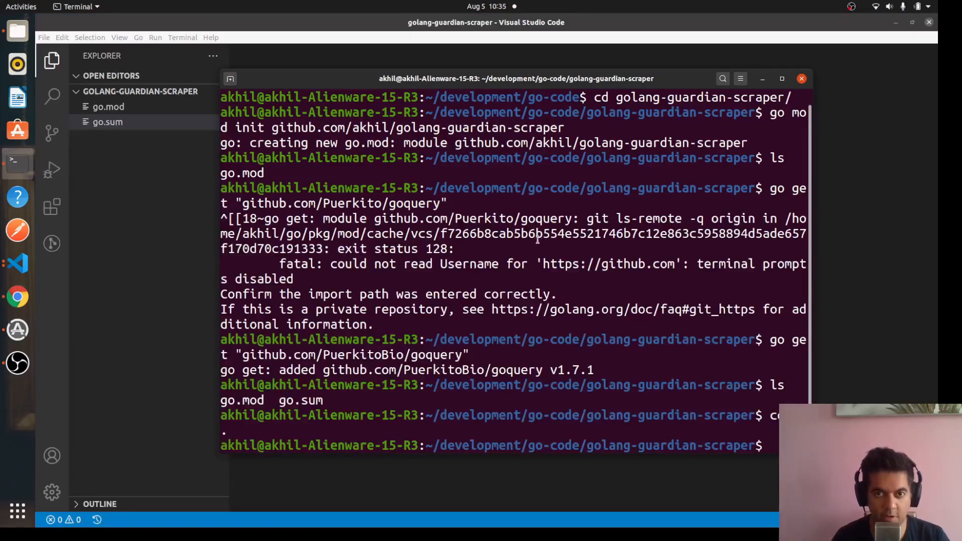
# Inspect the failed go get output, pointing out the misspelled Puerkito owner name.
pyautogui.doubleClick(352, 203)
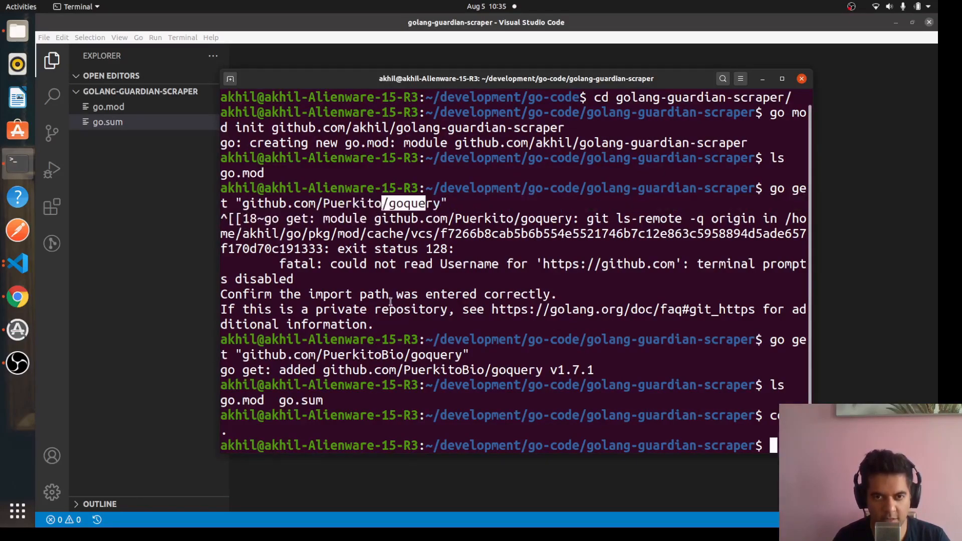
pyautogui.doubleClick(362, 355)
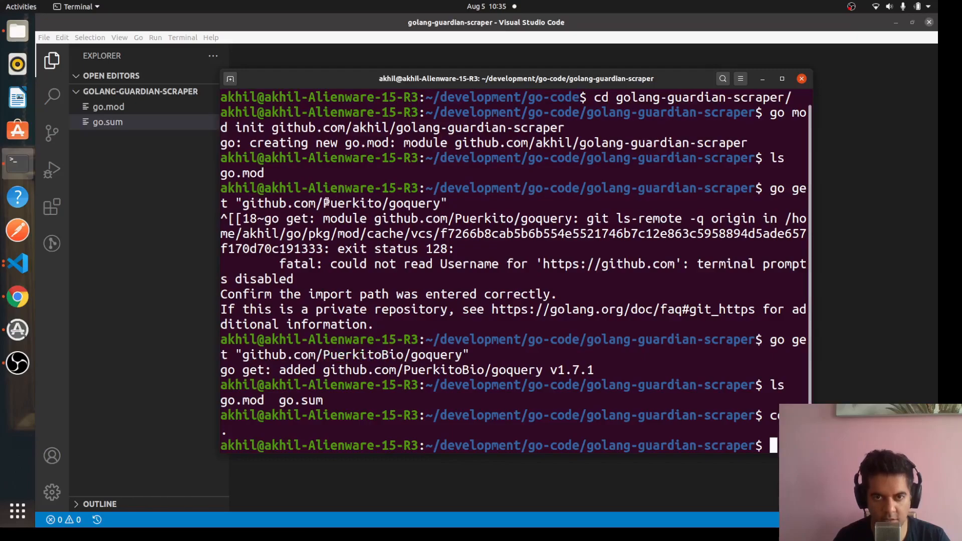
pyautogui.doubleClick(265, 355)
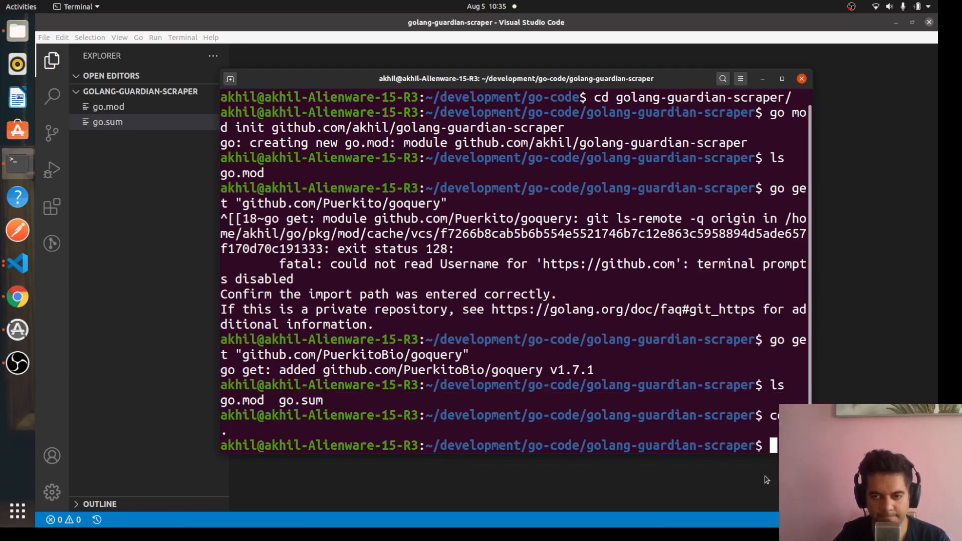
pyautogui.moveTo(568, 302)
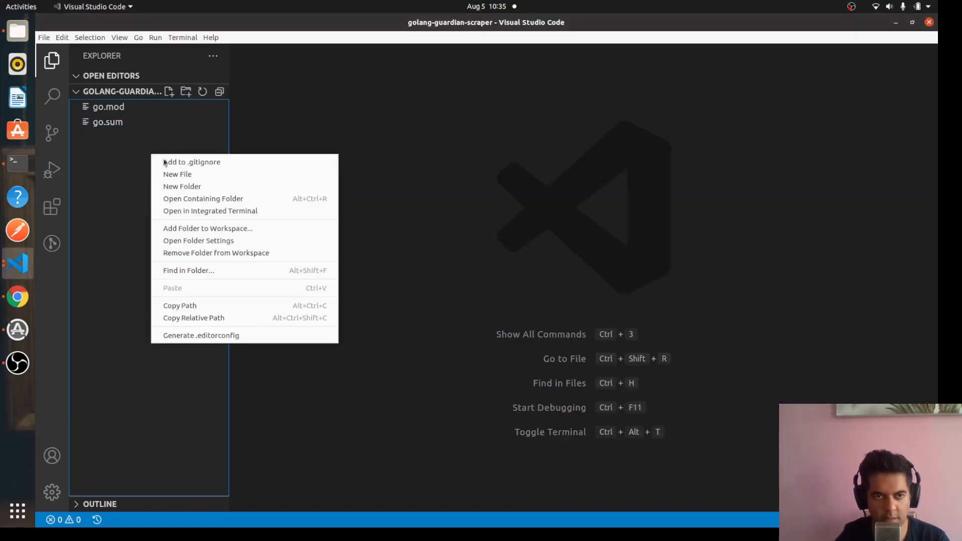
# Write package main, import() and func main() into the empty main.go.
pyautogui.click(177, 174)
pyautogui.write('main.go')
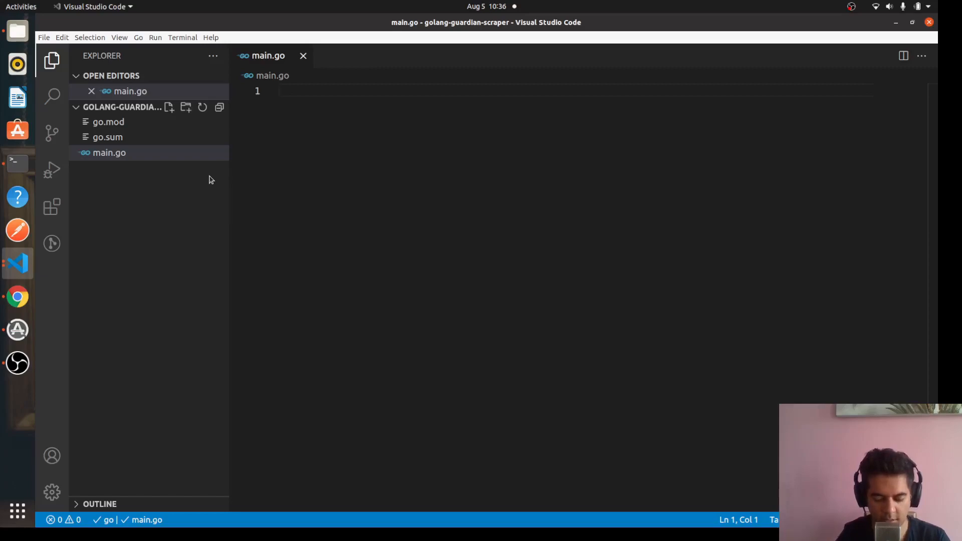
pyautogui.write('package main')
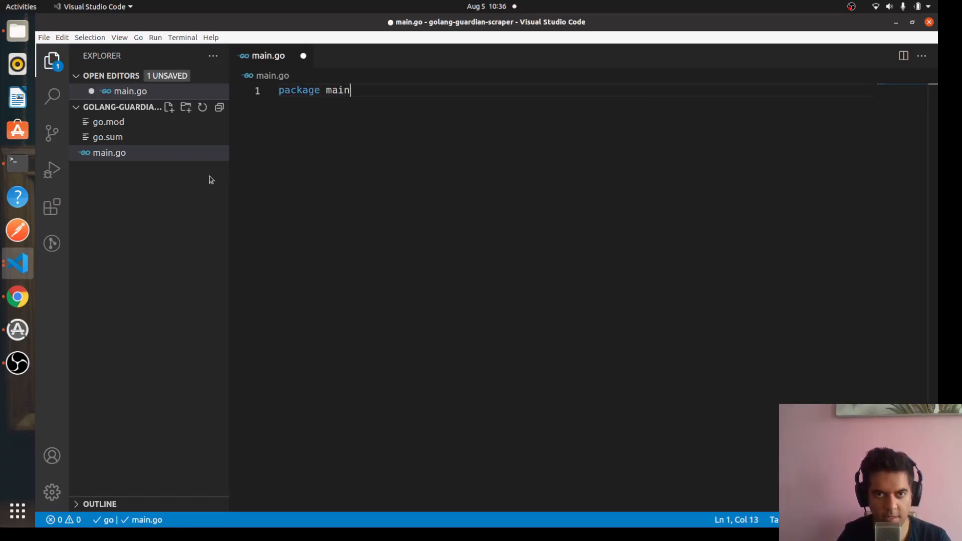
pyautogui.press('Enter')
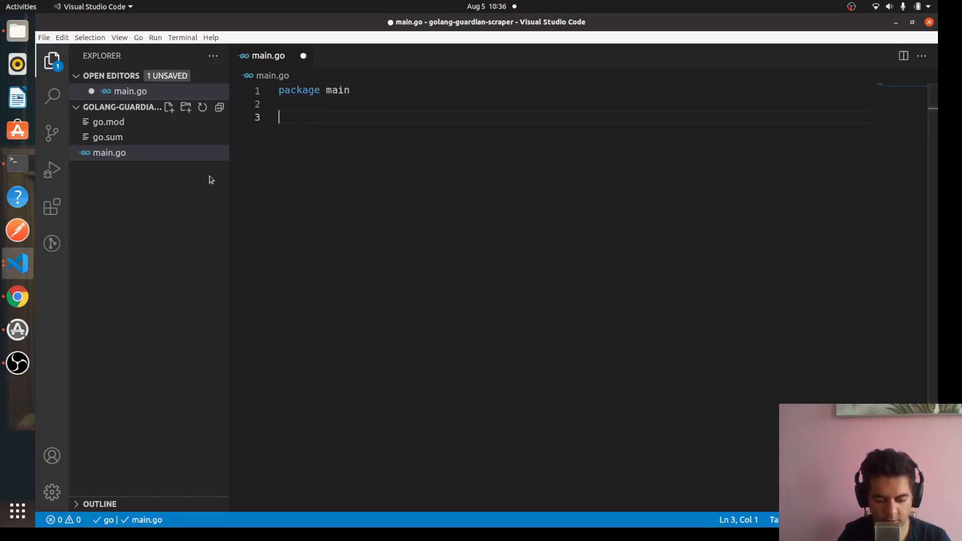
pyautogui.write('import()')
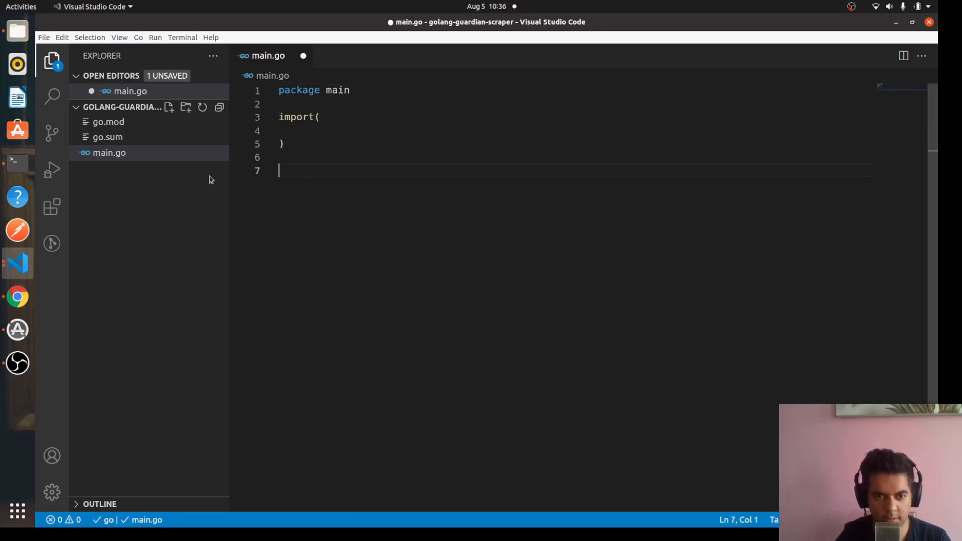
pyautogui.write('func main(){')
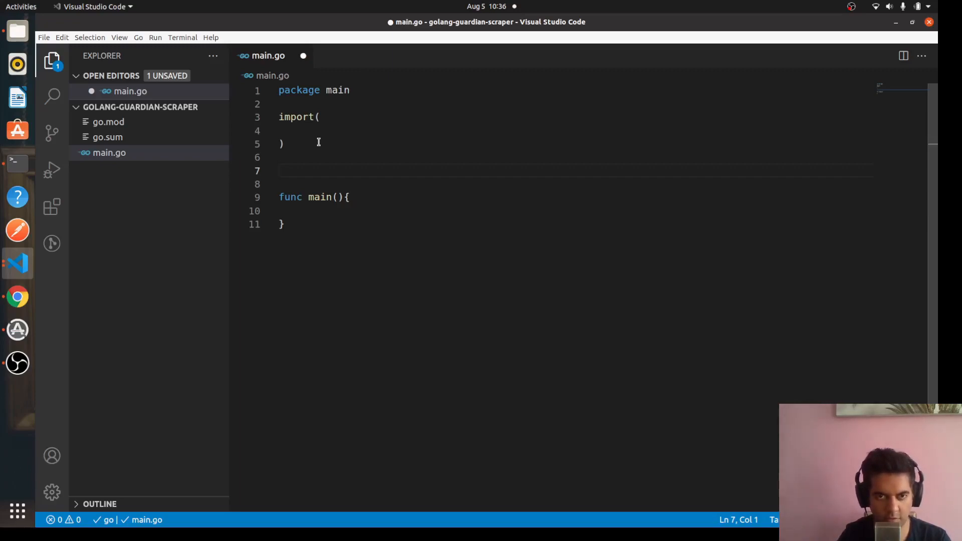
# Add func crawl() and a userAgents []string list holding a Mozilla user-agent string.
pyautogui.write('func crawl(){')
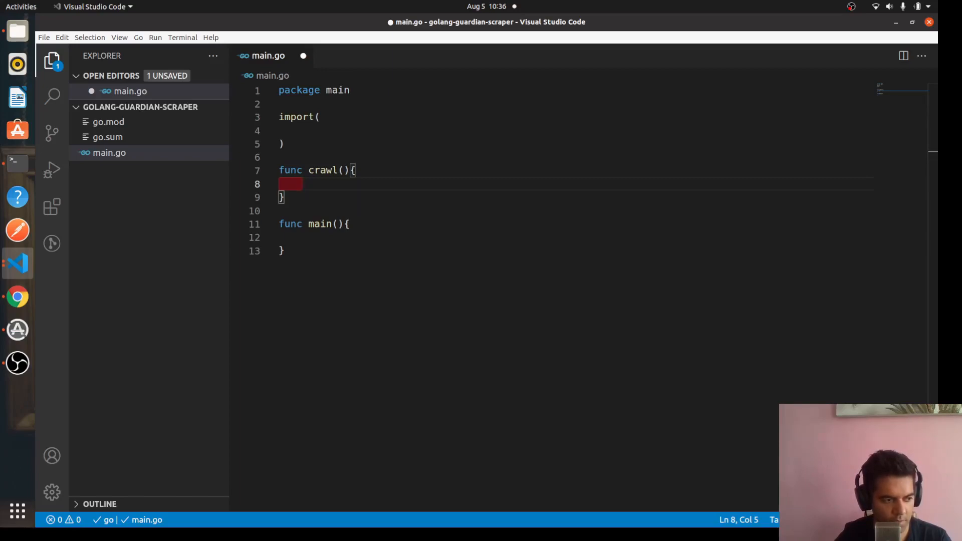
pyautogui.click(285, 144)
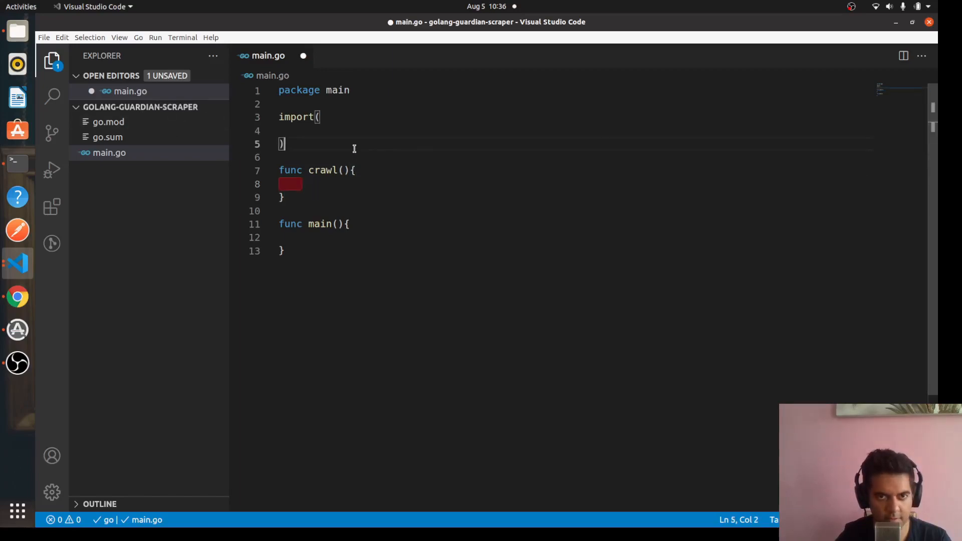
pyautogui.write('userA')
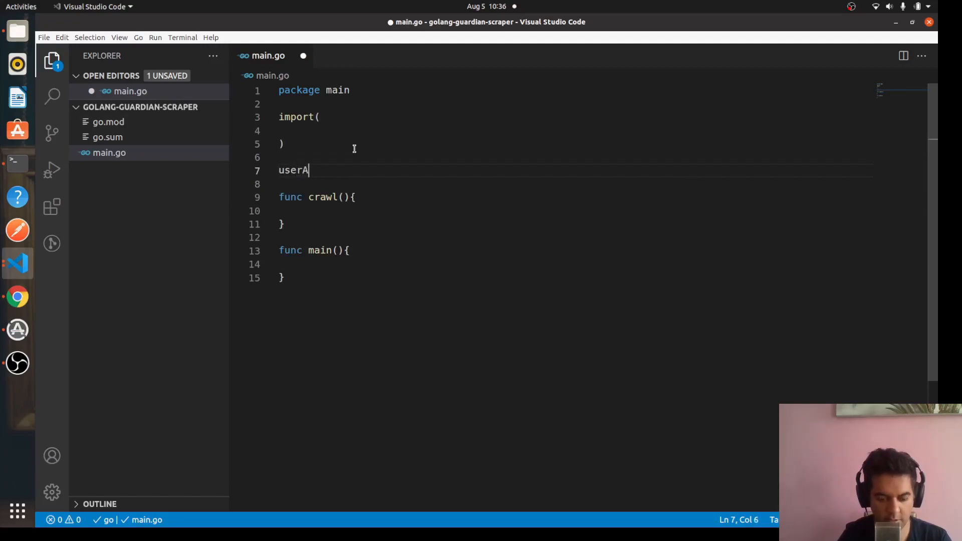
pyautogui.write('gents = []')
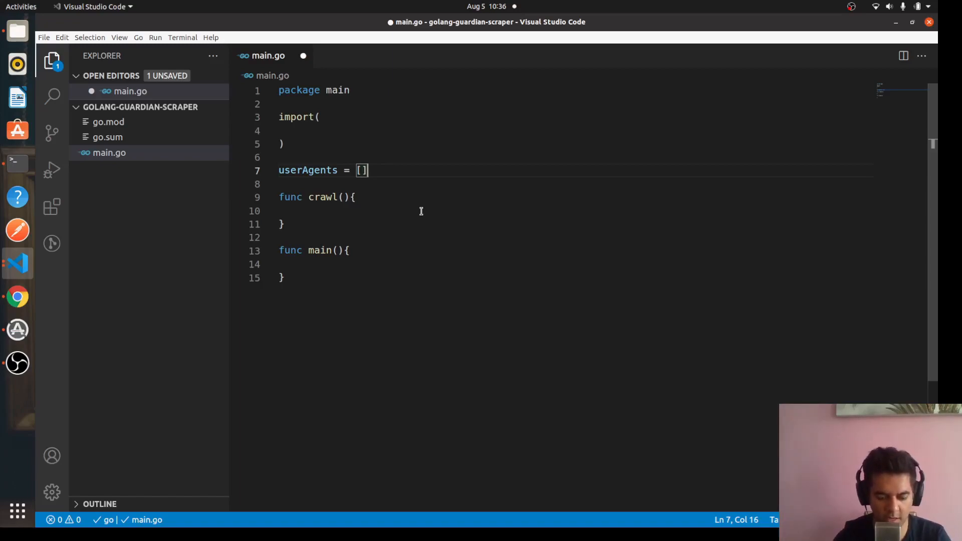
pyautogui.write('string{')
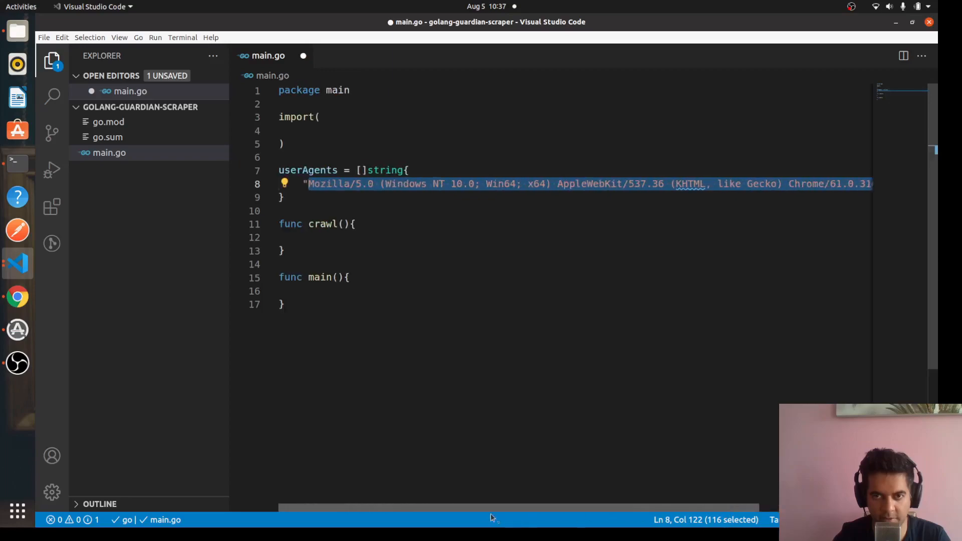
pyautogui.click(285, 197)
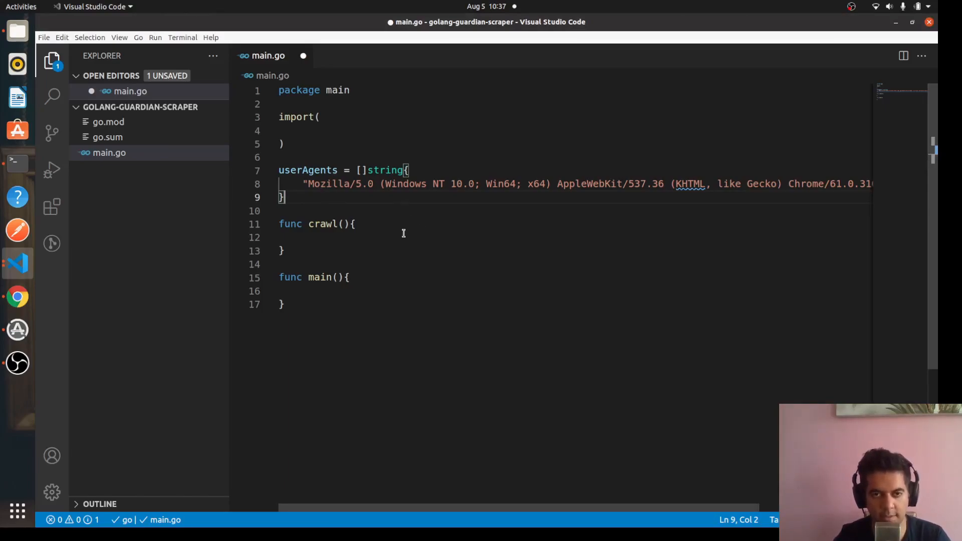
pyautogui.moveTo(303, 183); pyautogui.dragTo(547, 183)
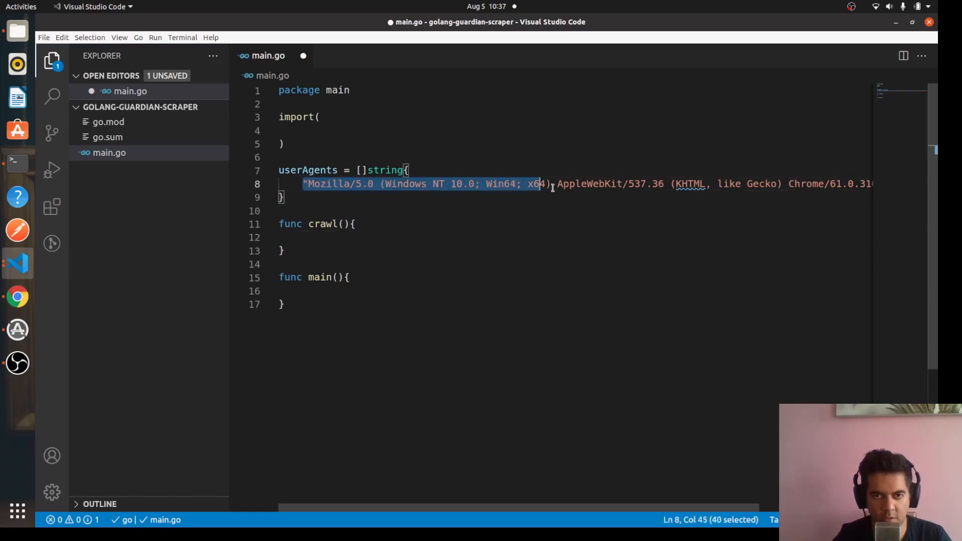
pyautogui.click(404, 237)
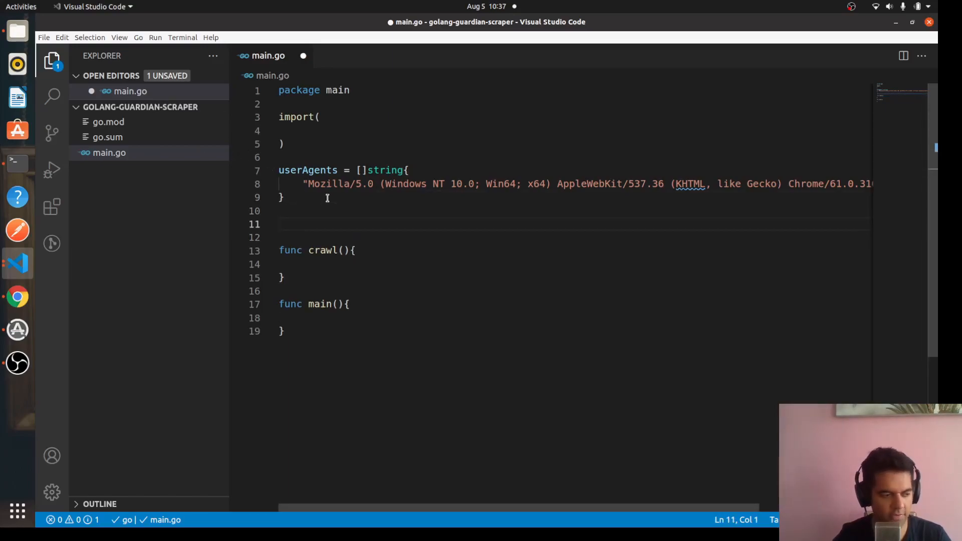
# Type an empty func randomUserAgent() below the userAgents list.
pyautogui.write('func ran')
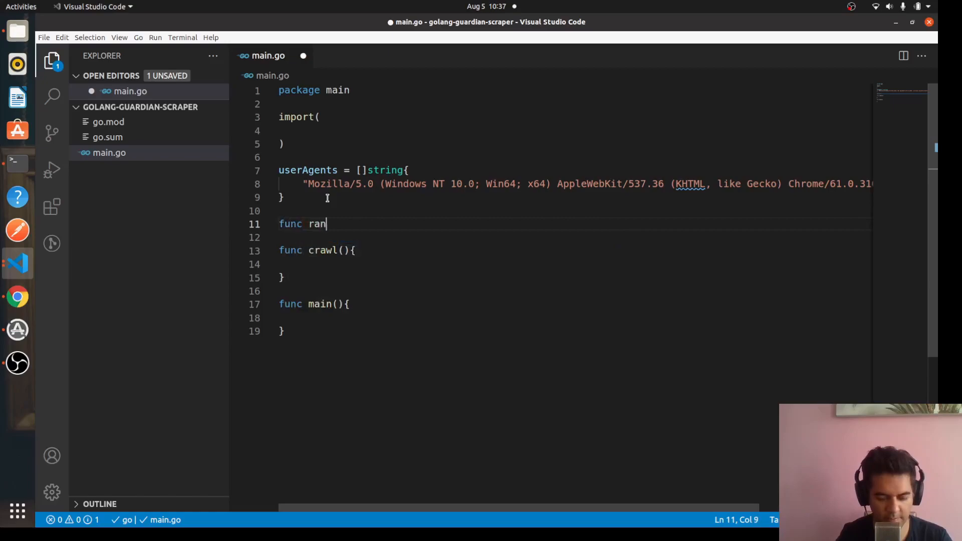
pyautogui.write('domUs')
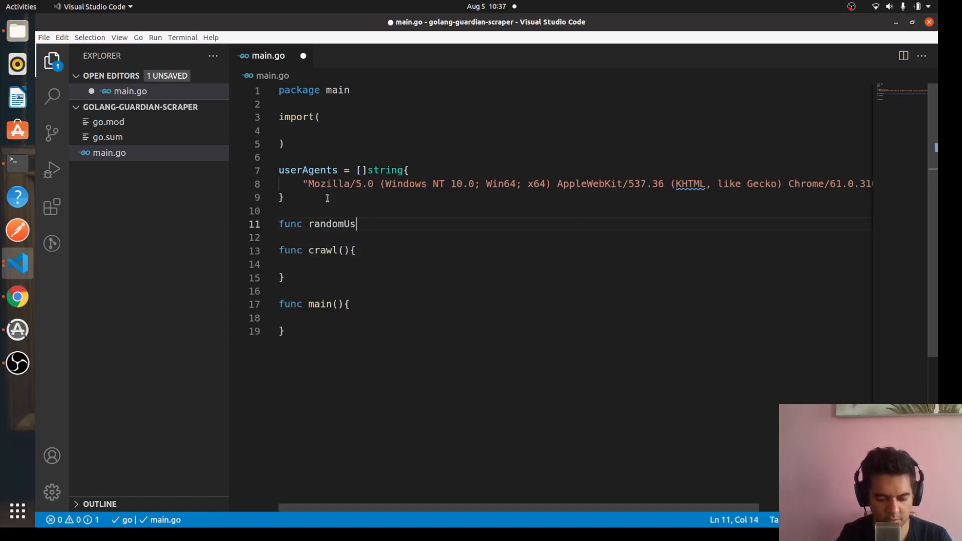
pyautogui.write('erAgent')
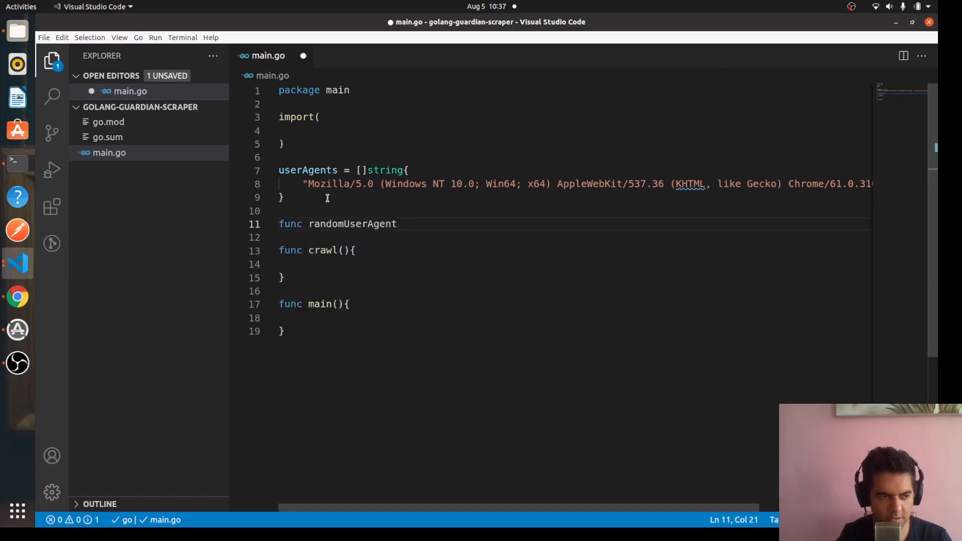
pyautogui.write('()')
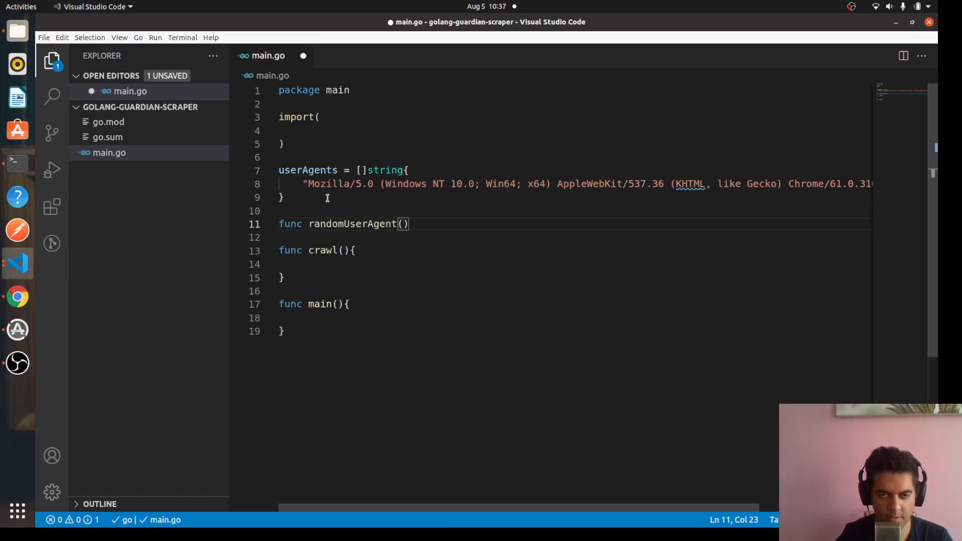
pyautogui.write('{')
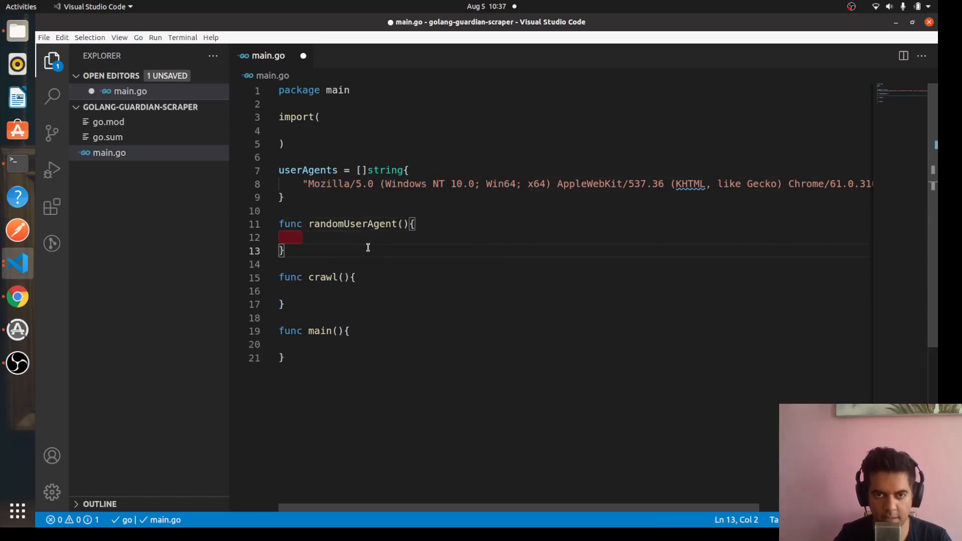
pyautogui.moveTo(303, 184); pyautogui.dragTo(559, 183)
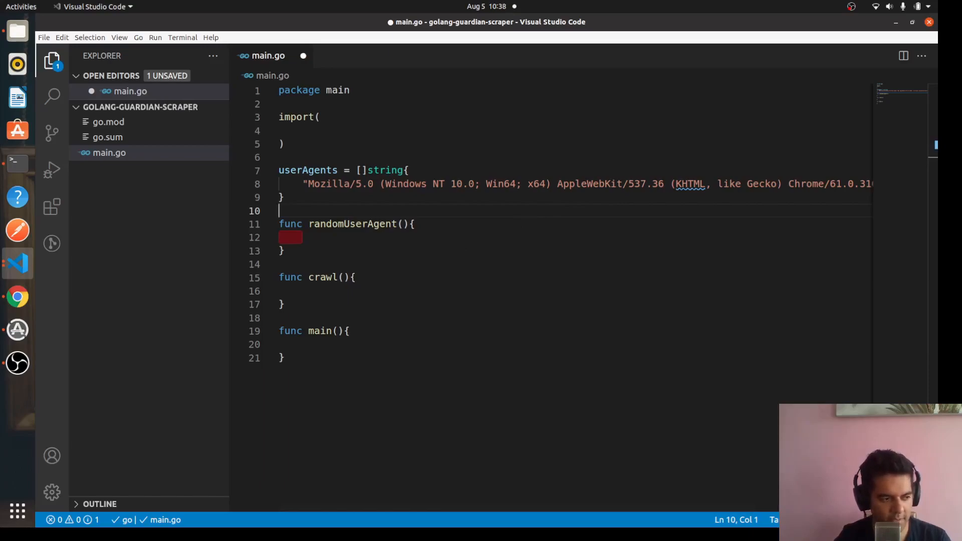
pyautogui.click(301, 344)
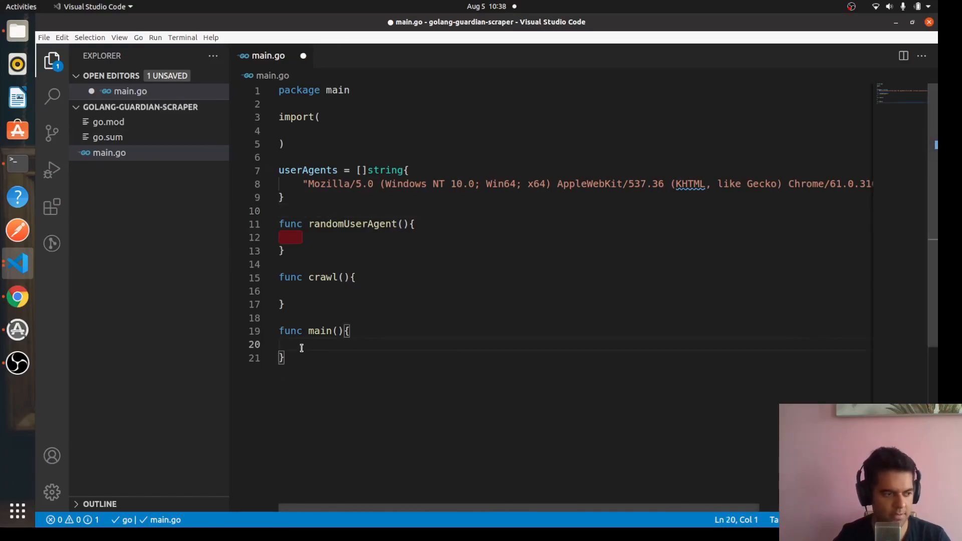
pyautogui.write('baseDo')
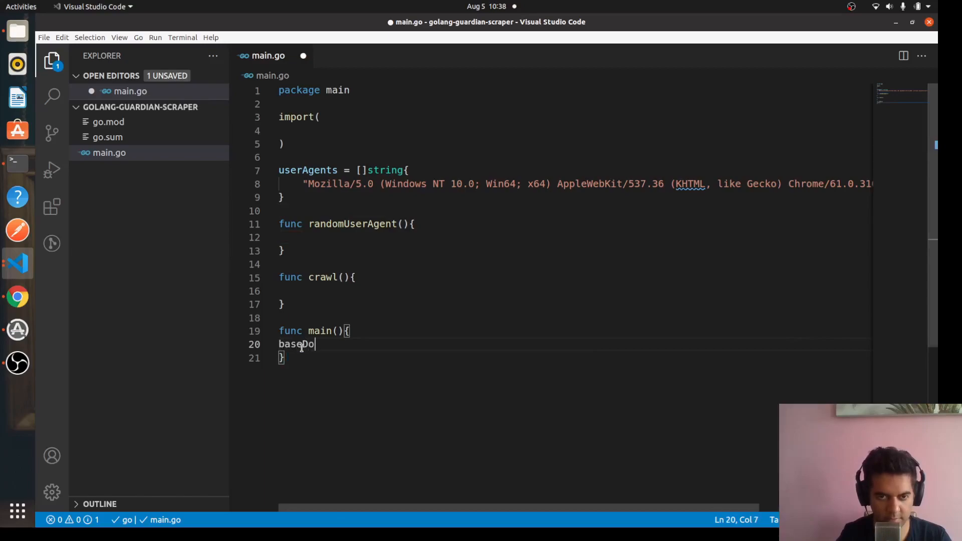
pyautogui.write('main =')
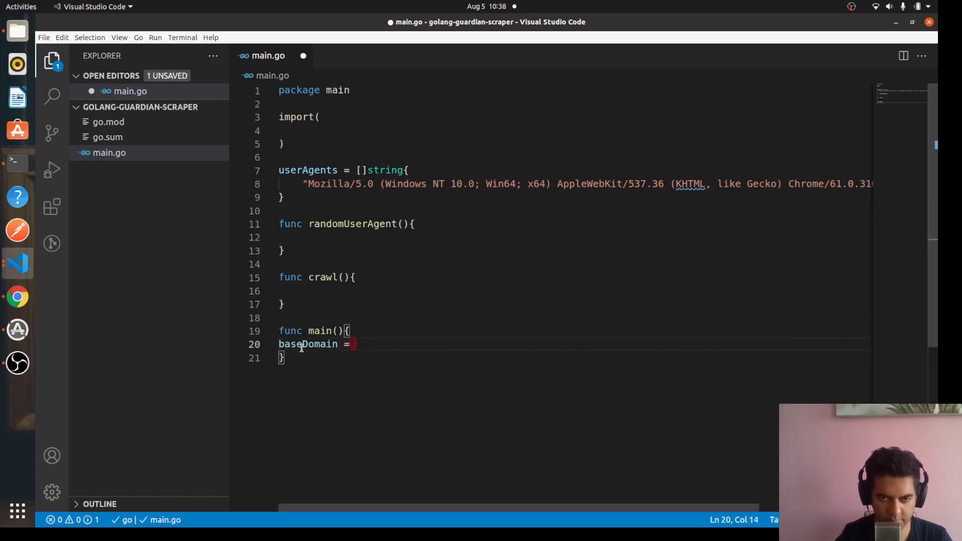
pyautogui.write(':')
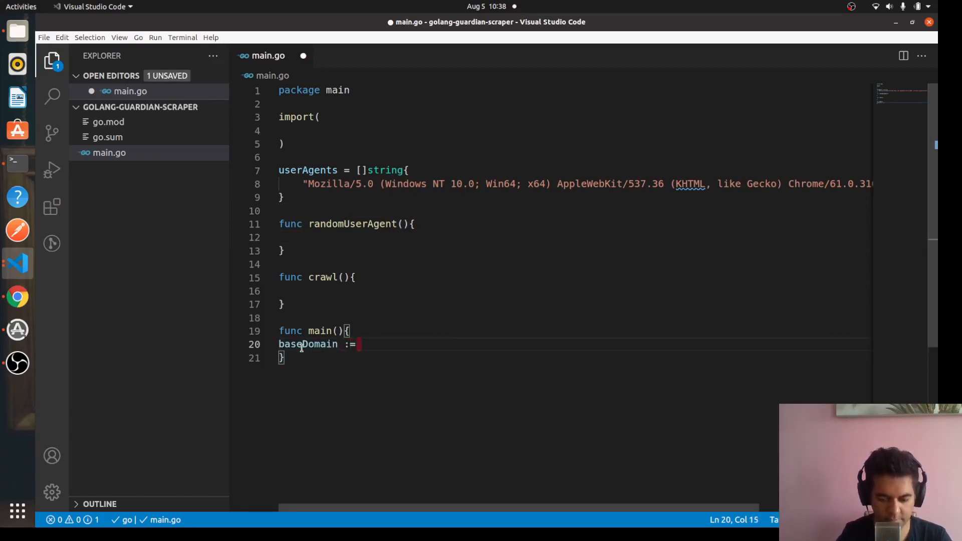
pyautogui.write('"https://"')
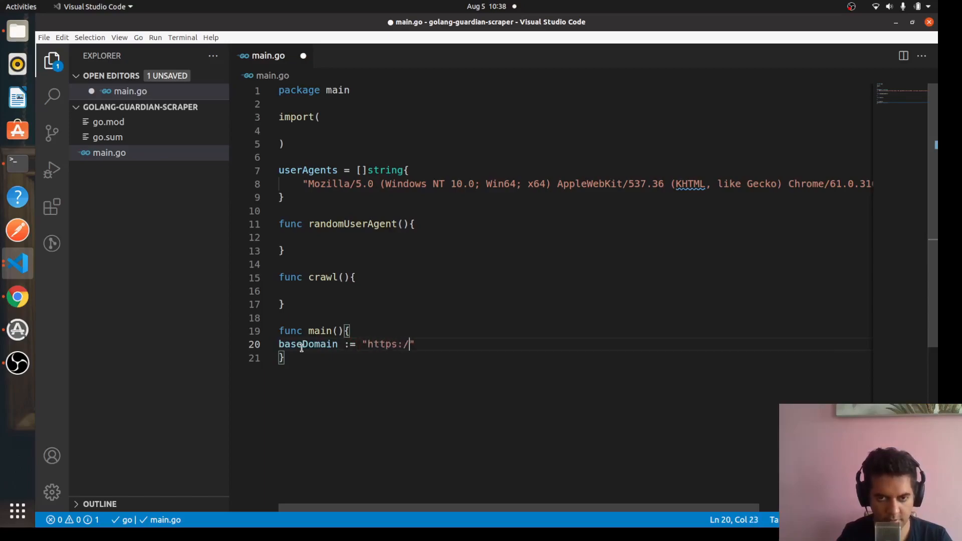
pyautogui.write('/www.the')
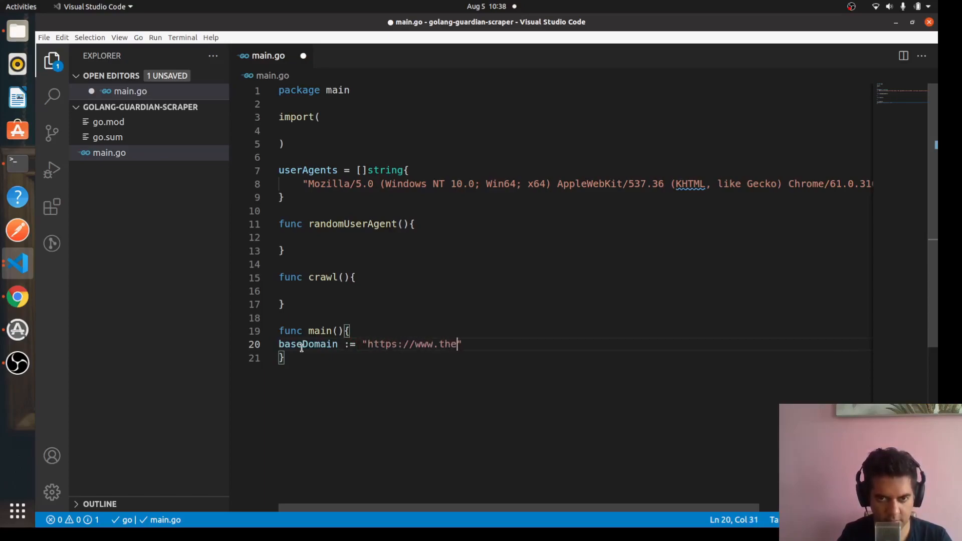
pyautogui.write('guardian.com')
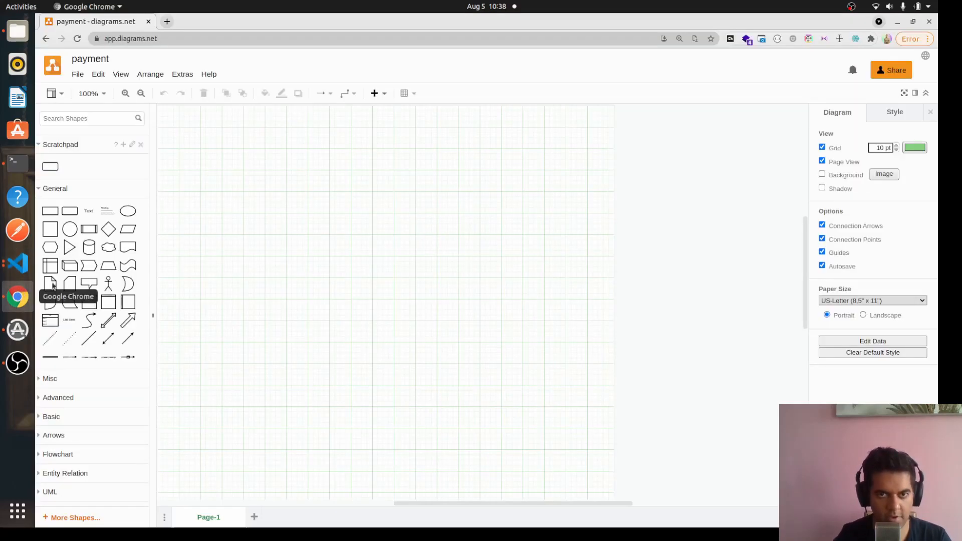
# Open theguardian.com, accept its cookie notice, then close the tab.
pyautogui.write('theguardian.com/international')
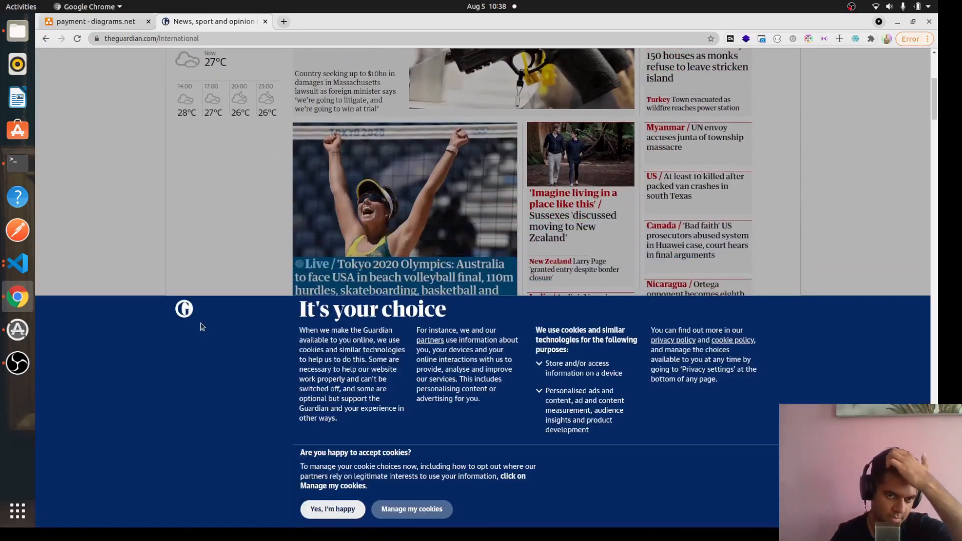
pyautogui.click(332, 509)
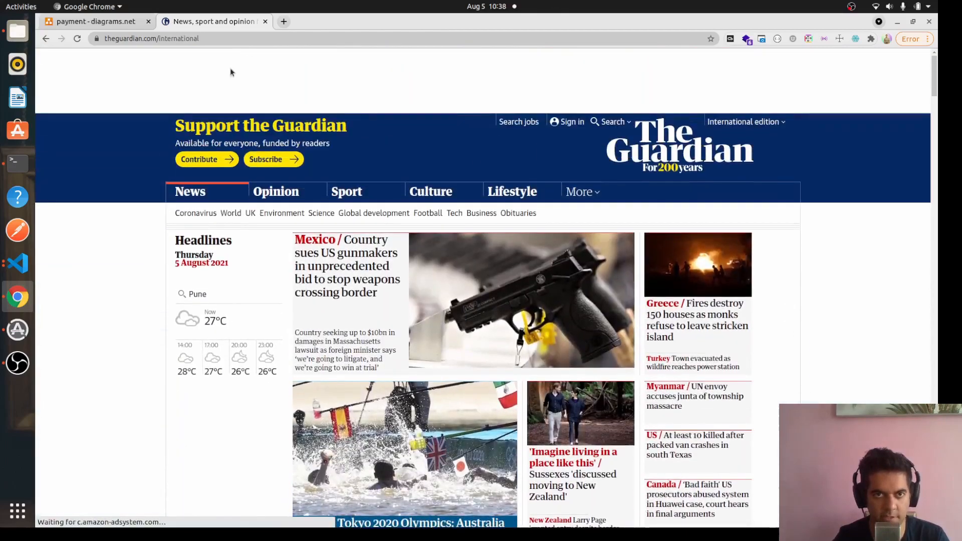
pyautogui.click(95, 21)
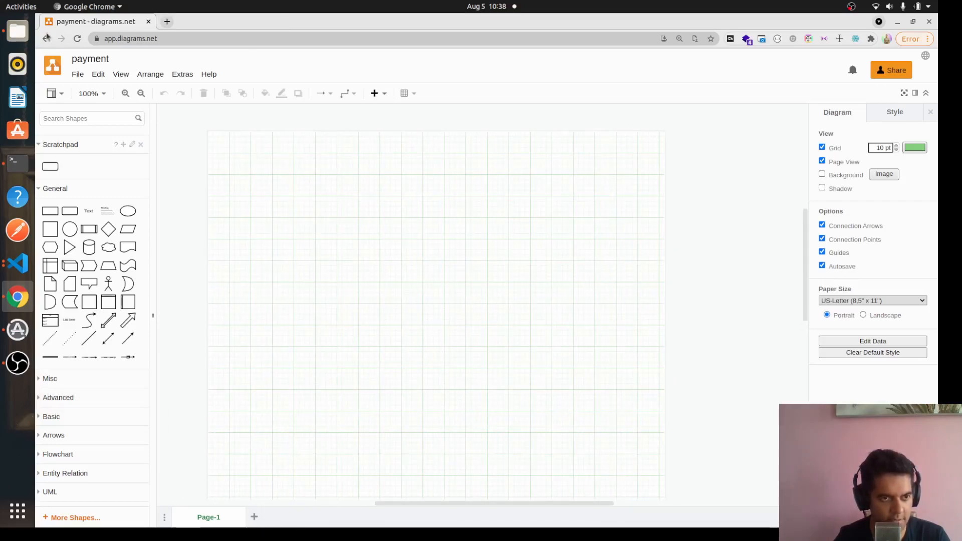
# Resize and move the rounded worklist box, then make a short wide copy.
pyautogui.moveTo(70, 210); pyautogui.dragTo(481, 303)
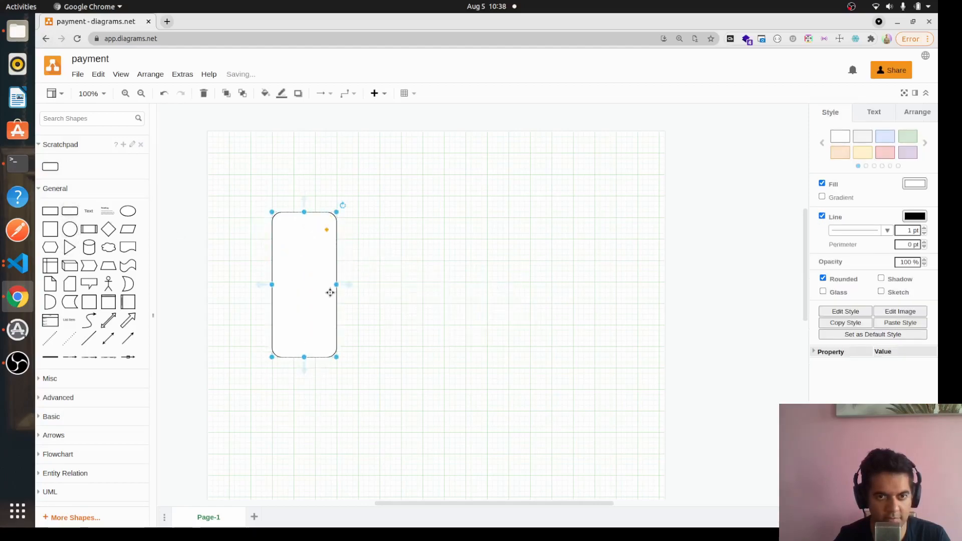
pyautogui.moveTo(304, 284); pyautogui.dragTo(336, 273)
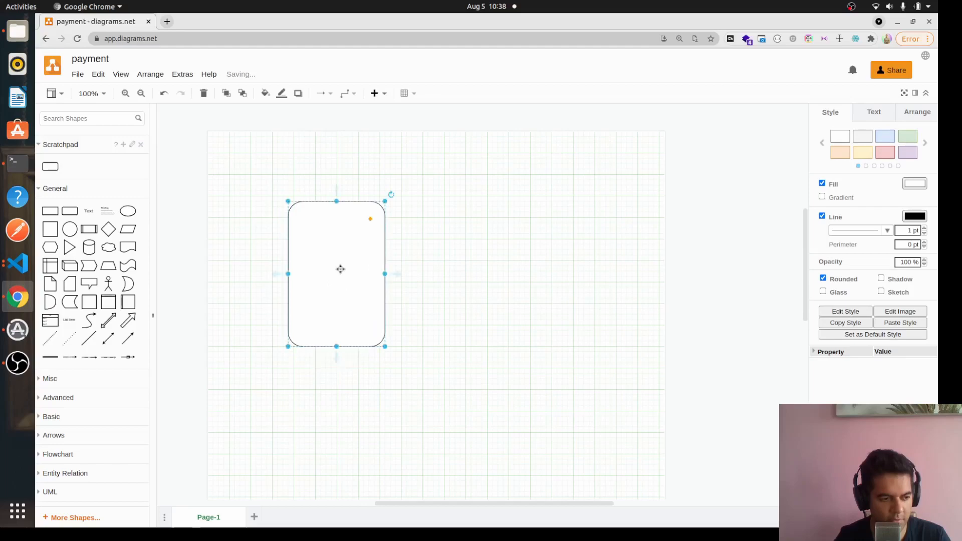
pyautogui.doubleClick(336, 272)
pyautogui.write('worklist')
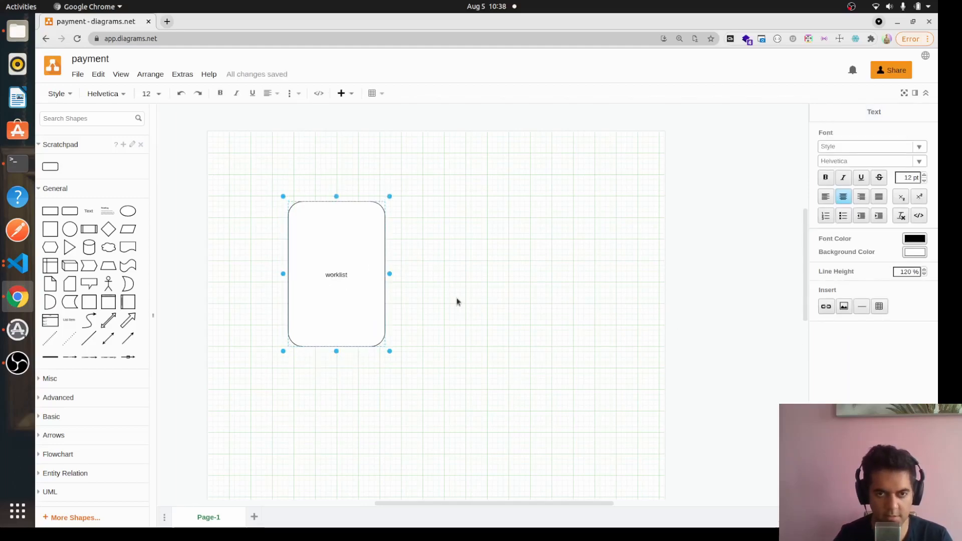
pyautogui.moveTo(336, 273); pyautogui.dragTo(514, 274)
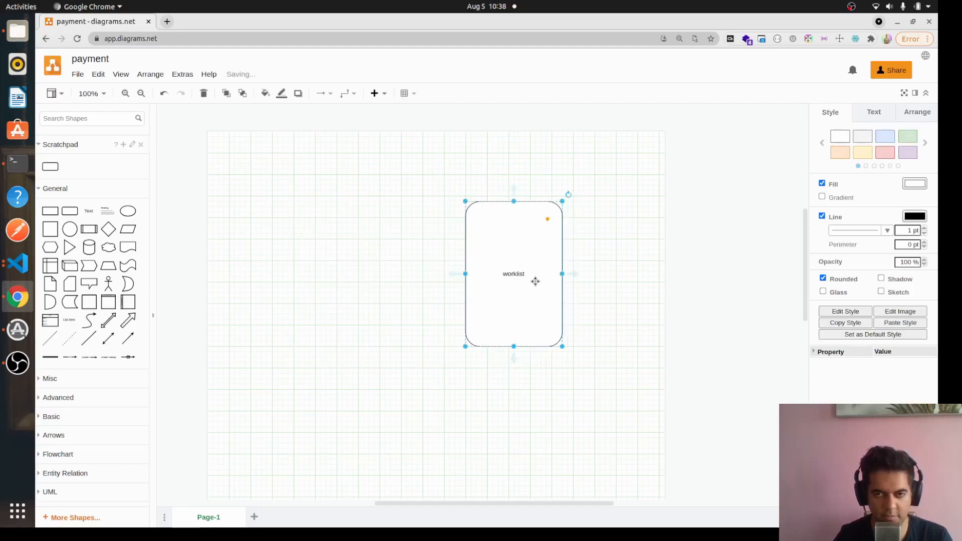
pyautogui.moveTo(514, 273); pyautogui.dragTo(395, 311)
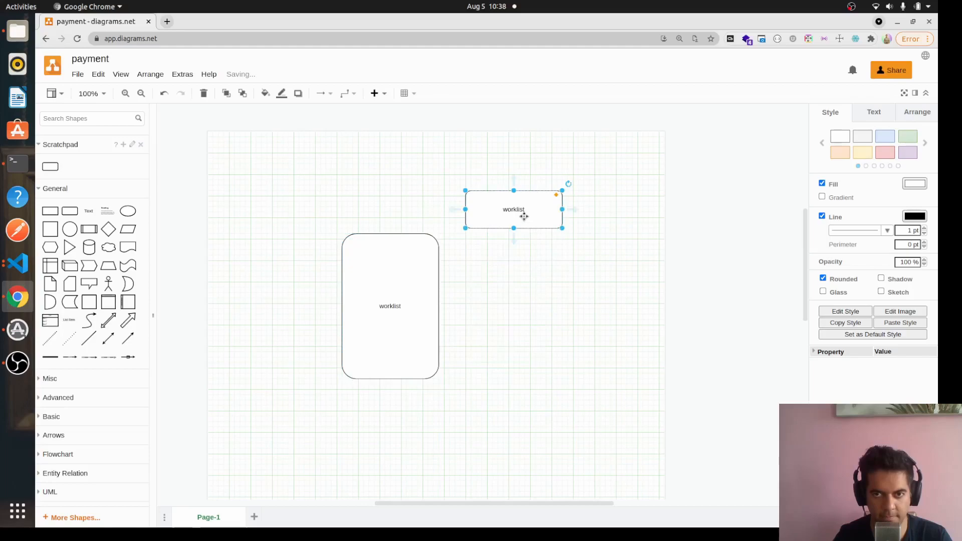
# Label the copied boxes theguardian.com and discoverlinks.
pyautogui.doubleClick(514, 210)
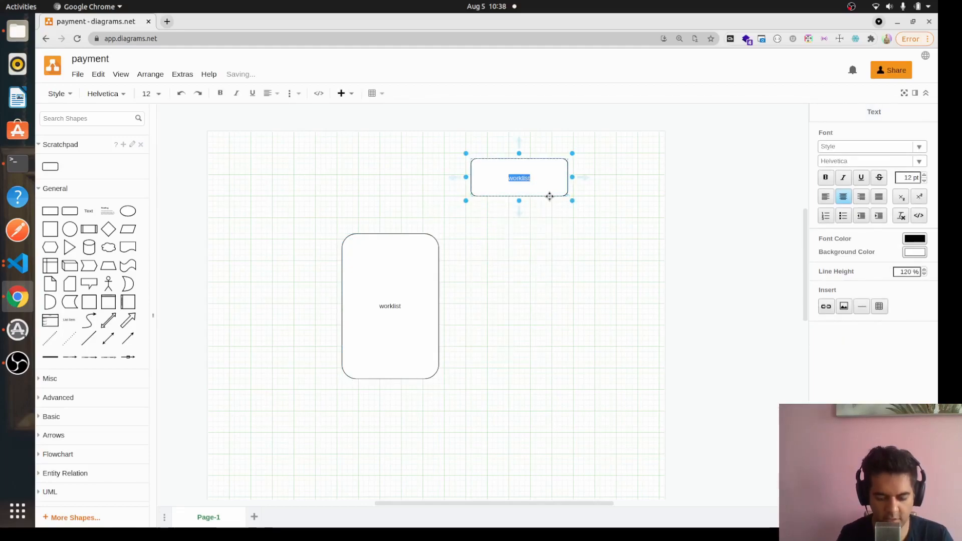
pyautogui.write('theguardian.com')
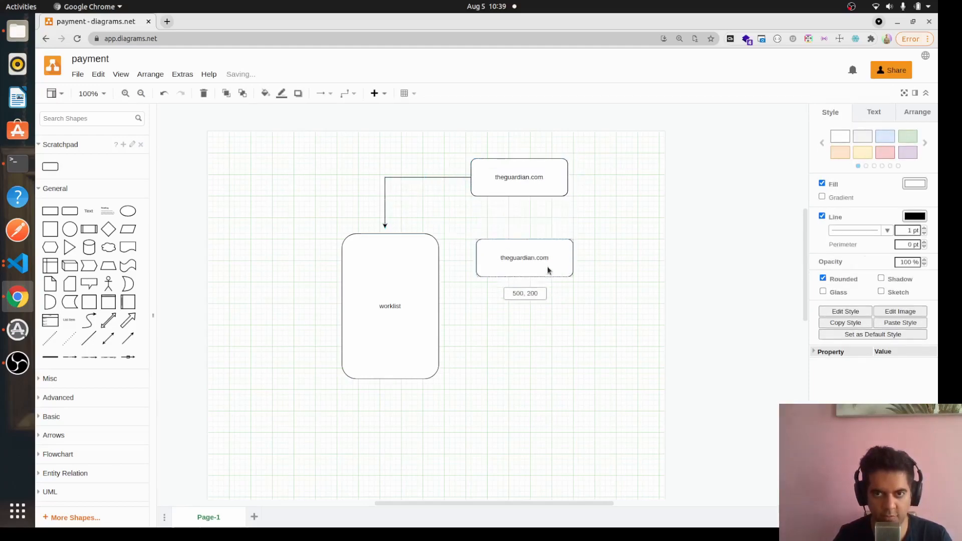
pyautogui.doubleClick(524, 257)
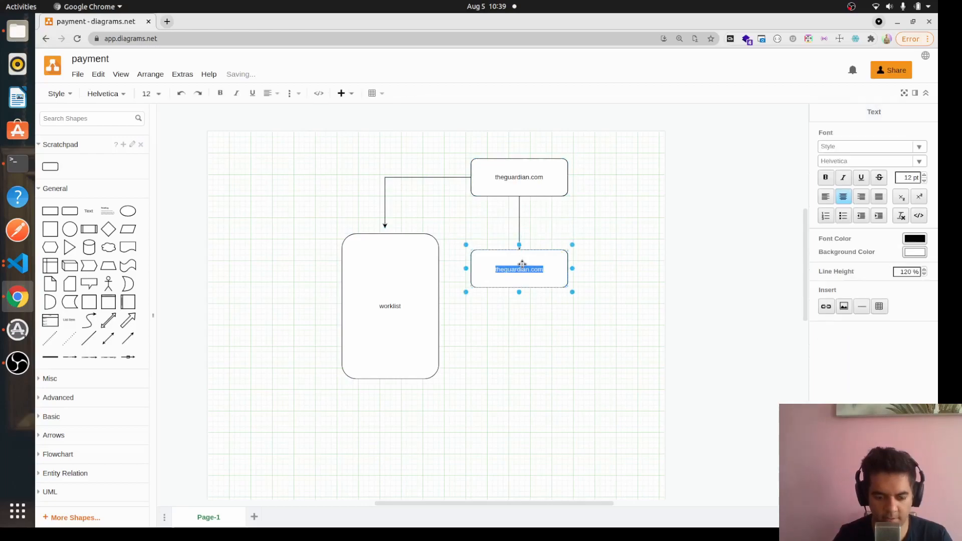
pyautogui.write('discoverlinks')
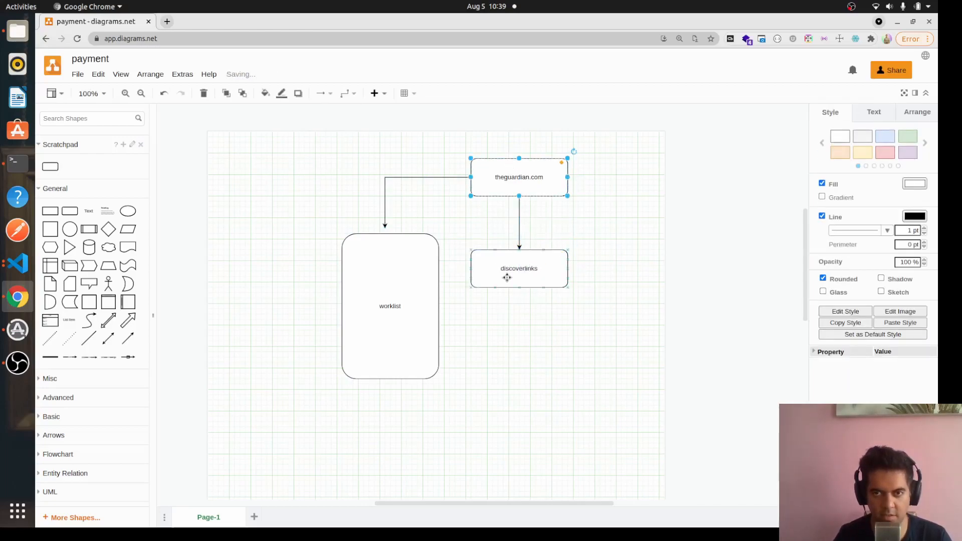
pyautogui.click(454, 268)
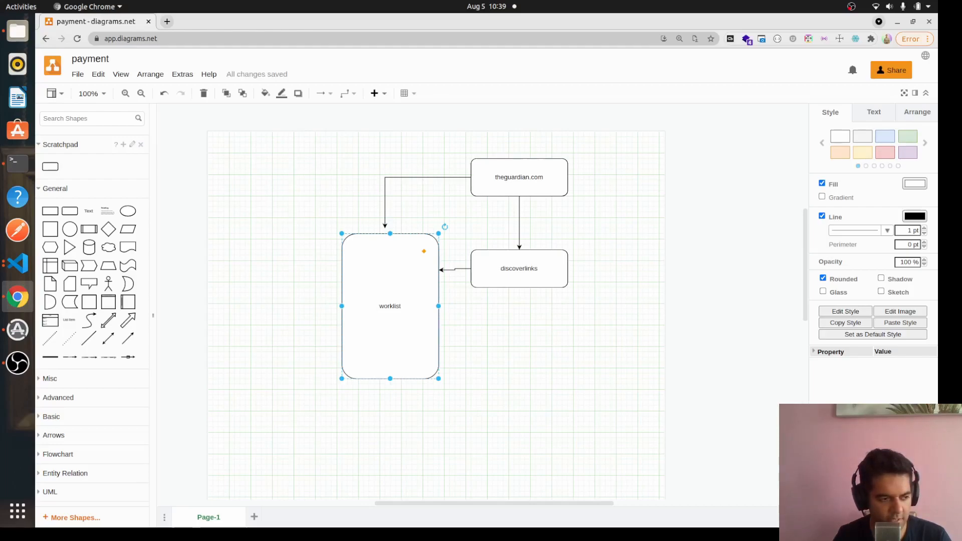
pyautogui.moveTo(412, 306)
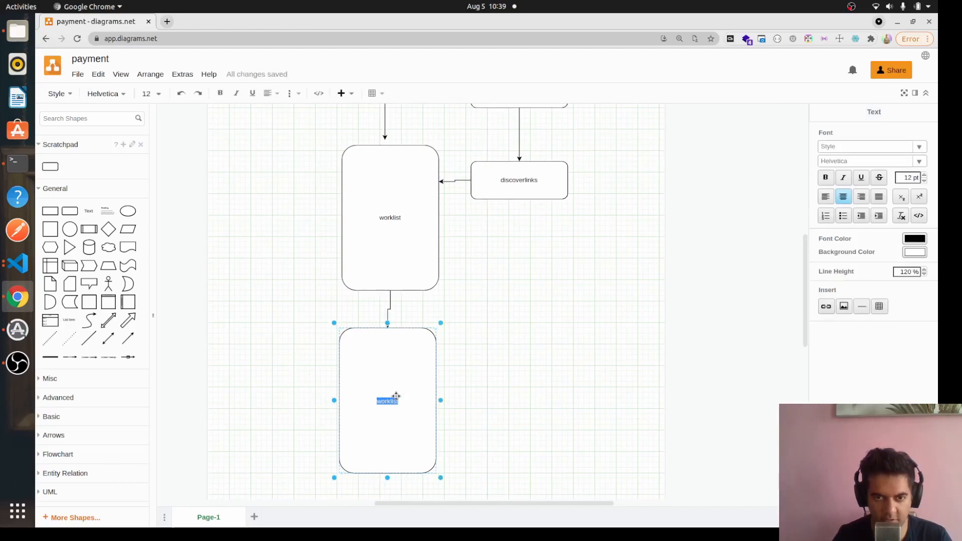
# Fill the box under worklist with link 1 to link 3 and label the copy discoverlinks.
pyautogui.write('link 1')
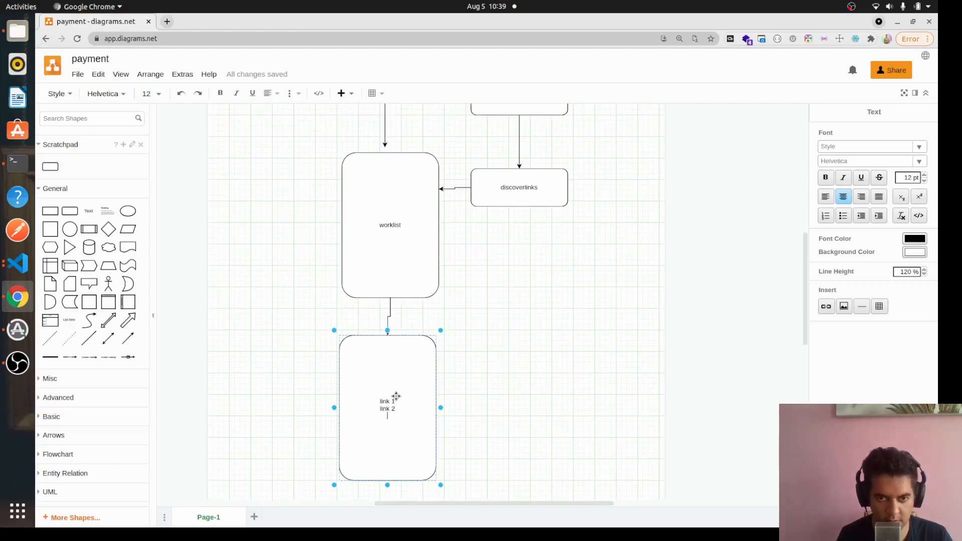
pyautogui.write('link 3')
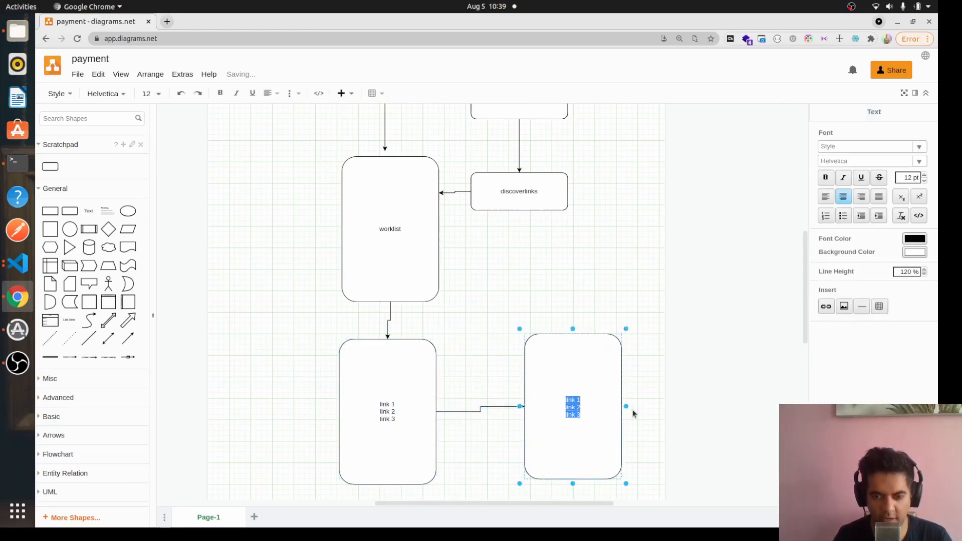
pyautogui.write('discoverlinks')
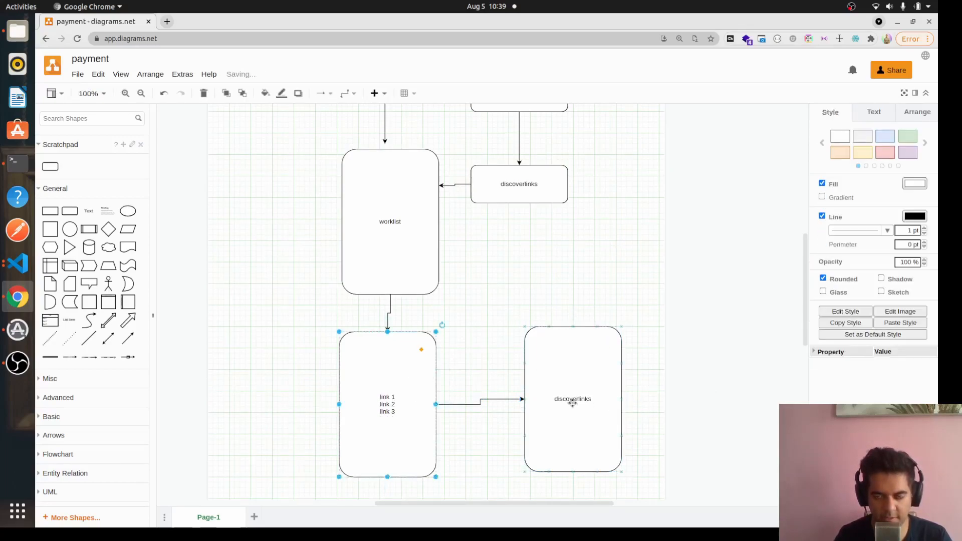
pyautogui.scroll(-3)
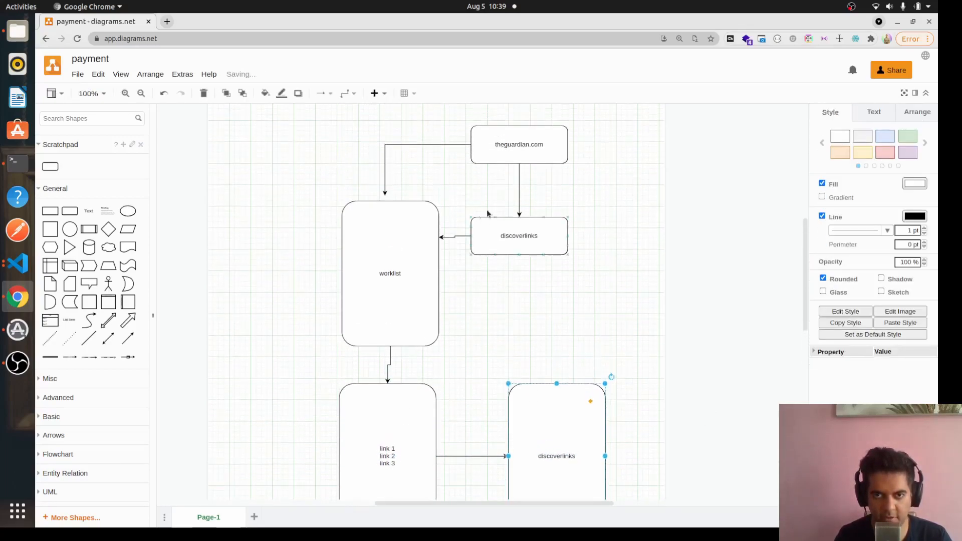
pyautogui.scroll(-3)
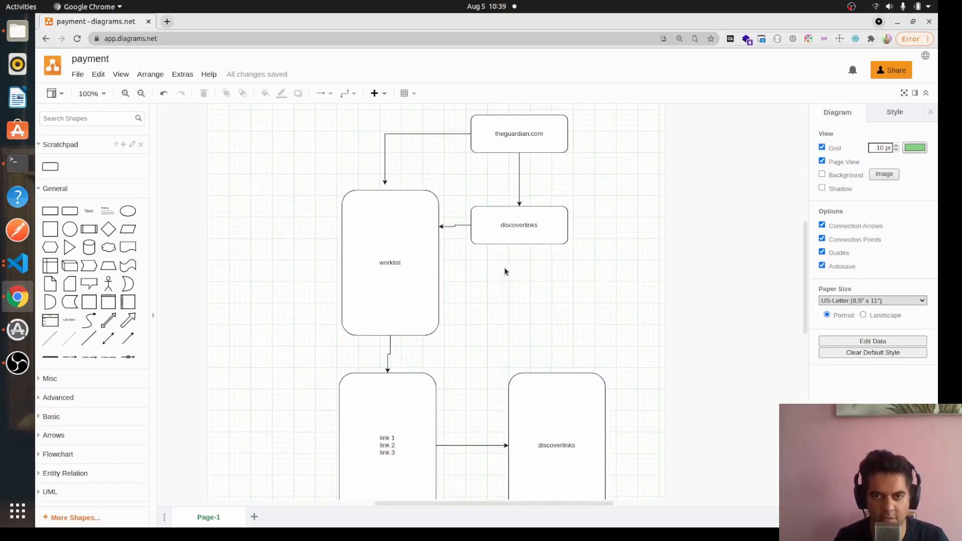
# Connect the links box to the second discoverlinks box with an arrow.
pyautogui.click(518, 134)
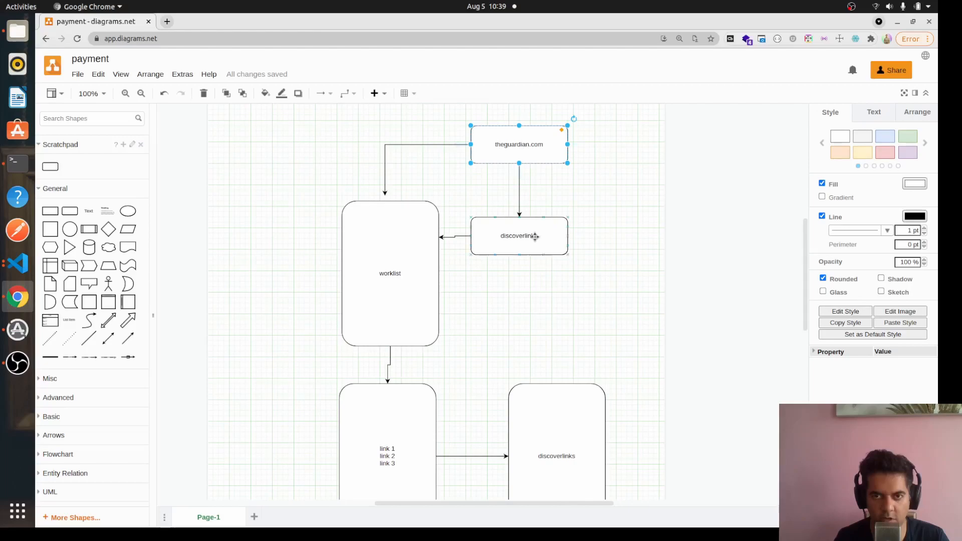
pyautogui.scroll(-3)
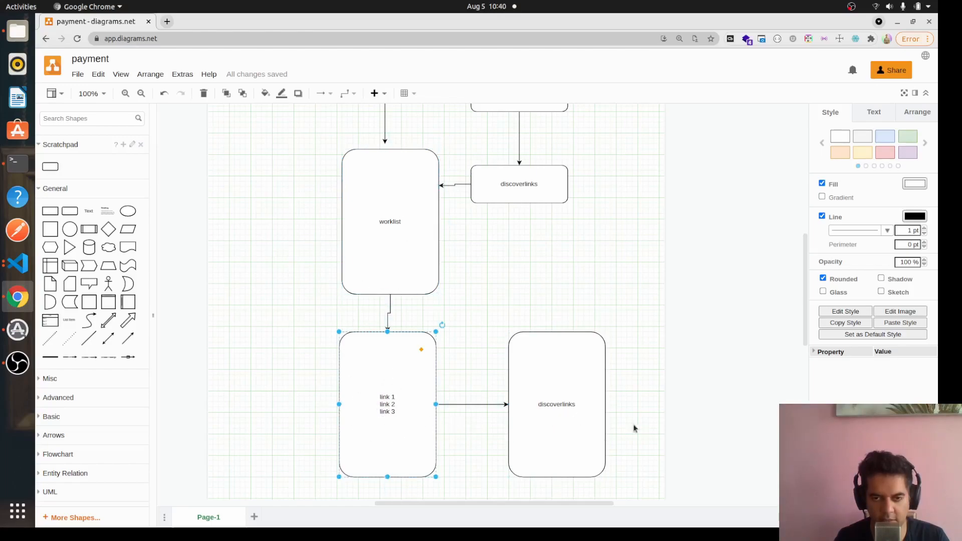
pyautogui.click(556, 404)
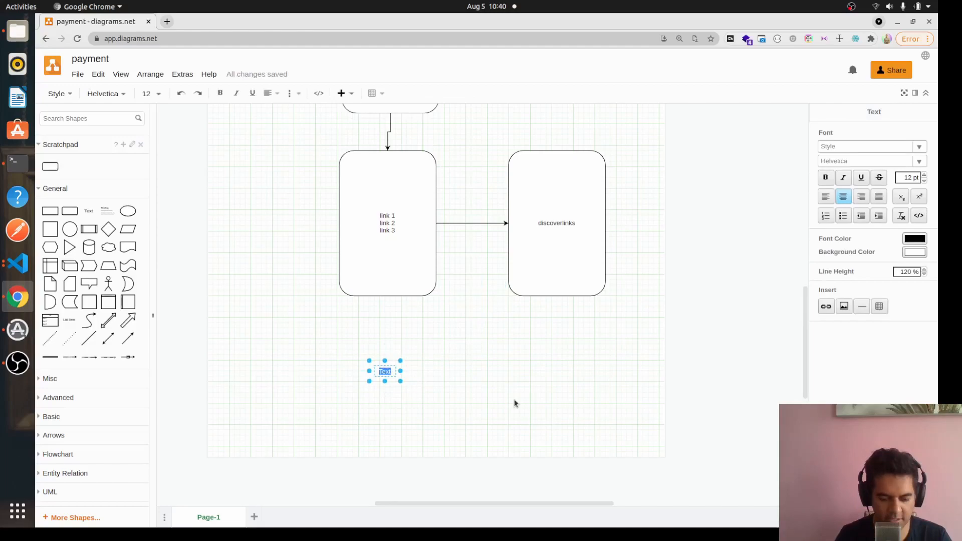
# Add a 'seen' text label below the boxes, then duplicate it as 'url' and 'boolean'.
pyautogui.write('seen')
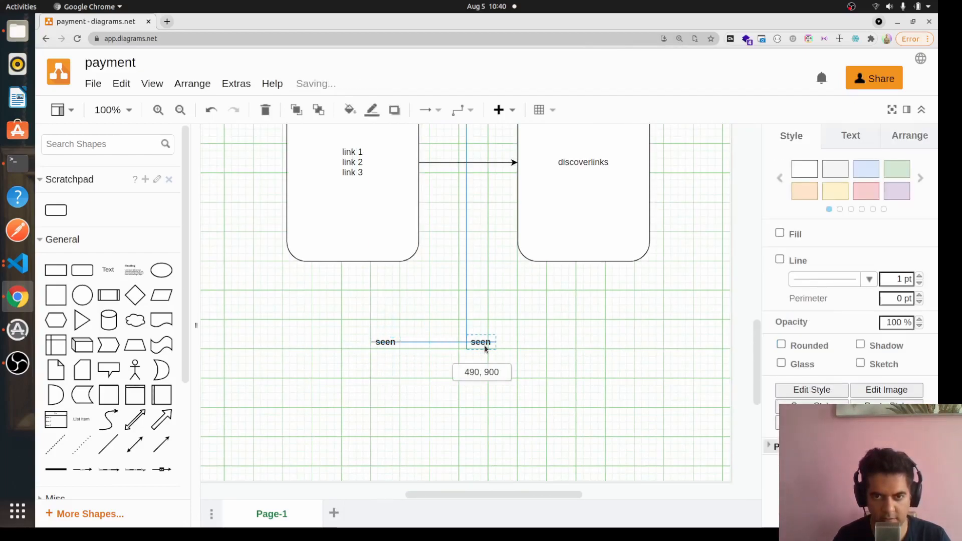
pyautogui.doubleClick(481, 342)
pyautogui.write('url')
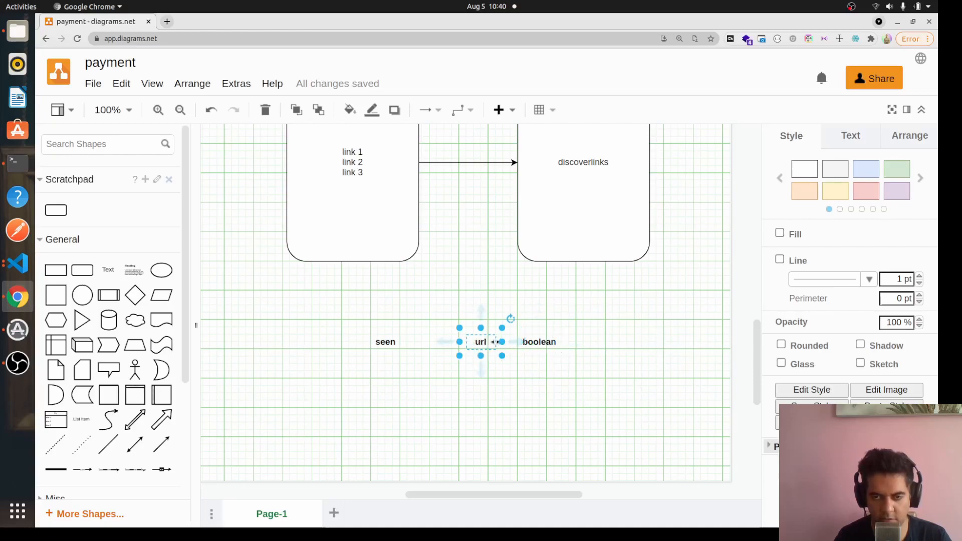
pyautogui.click(538, 342)
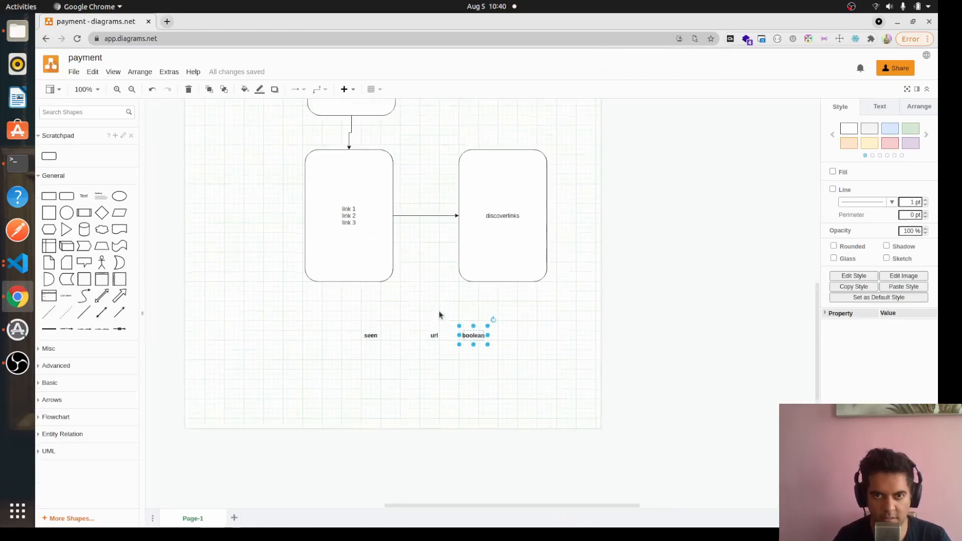
pyautogui.click(436, 304)
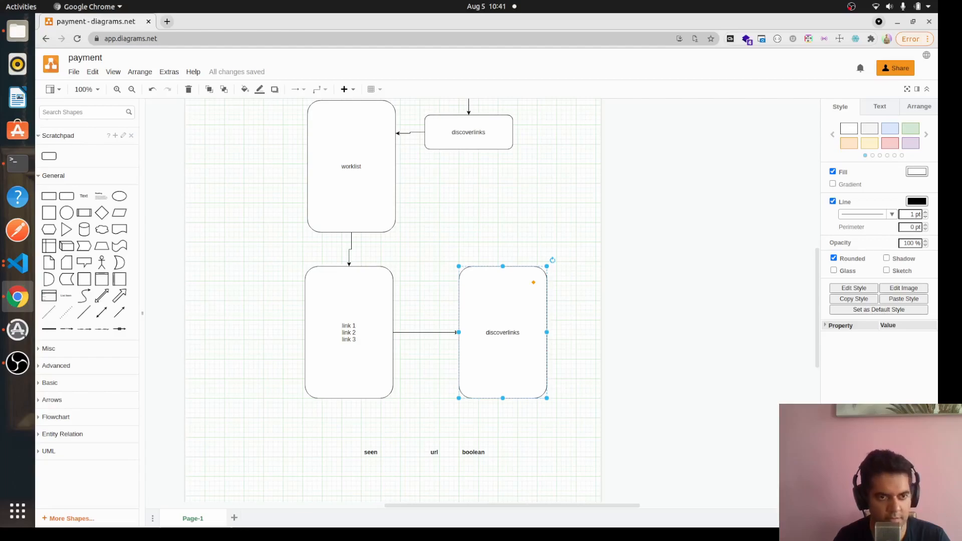
pyautogui.click(17, 262)
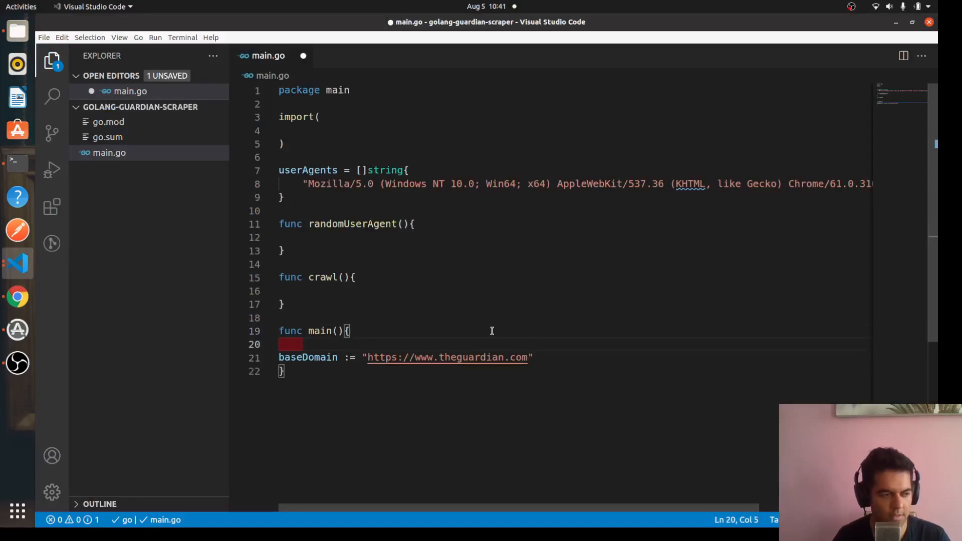
# Declare worklist := make(chan []string) in main.
pyautogui.write('work')
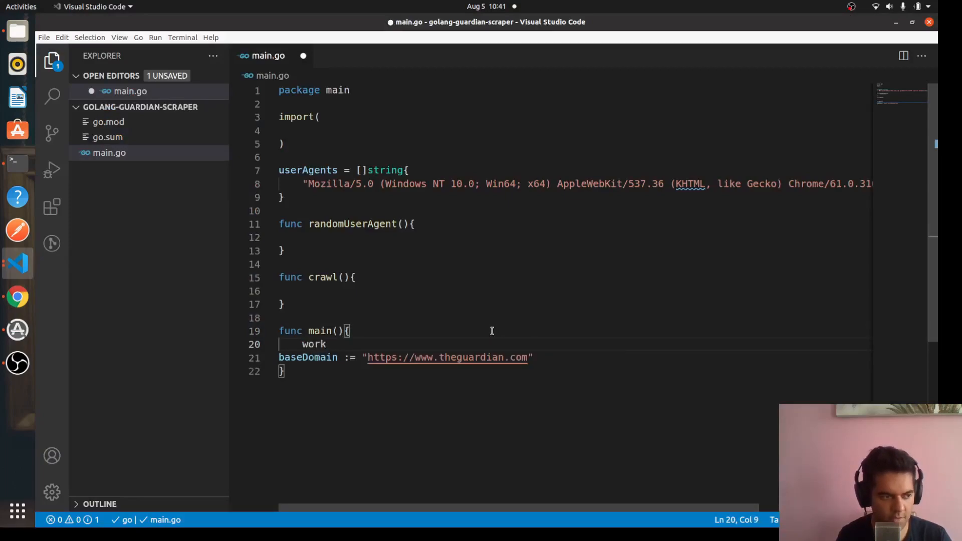
pyautogui.write('list :')
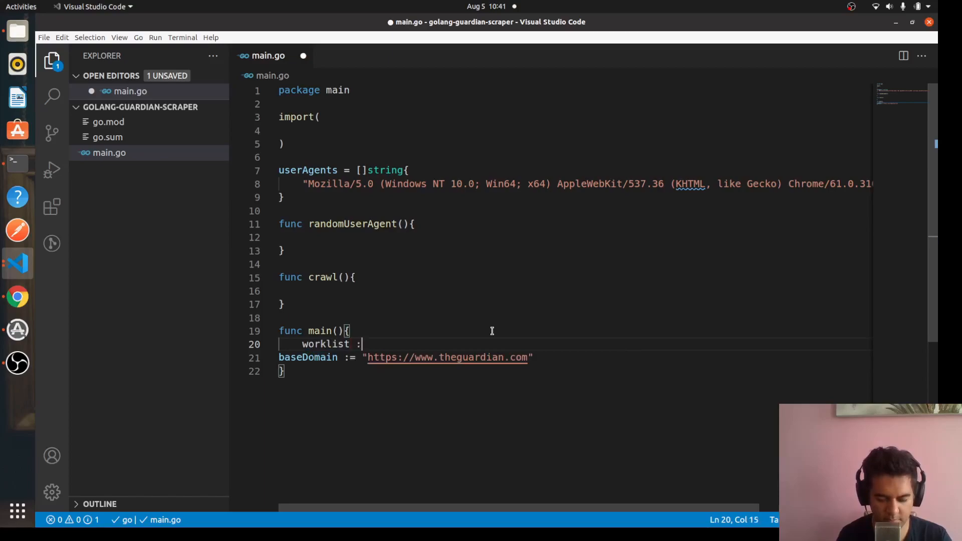
pyautogui.write('= make(')
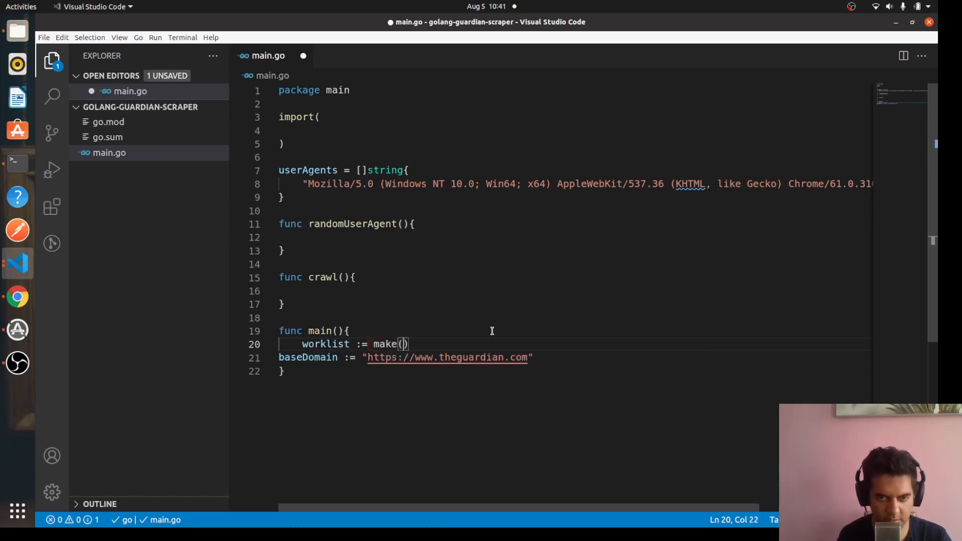
pyautogui.write('chan []')
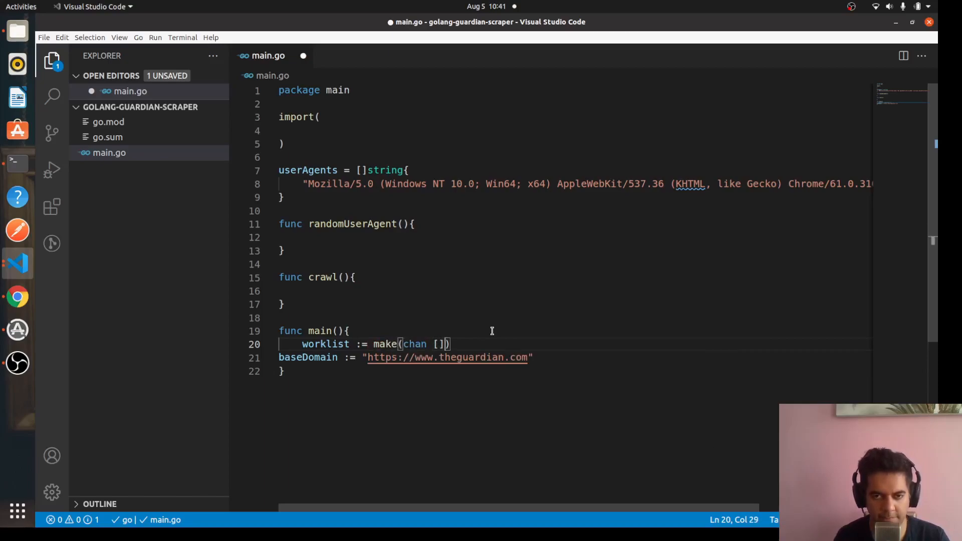
pyautogui.write('strin')
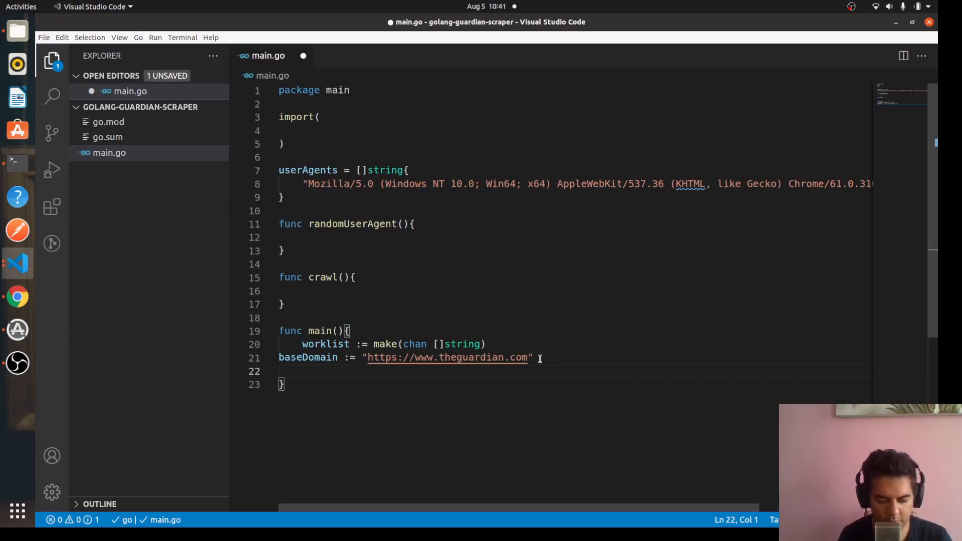
pyautogui.write('go func(){')
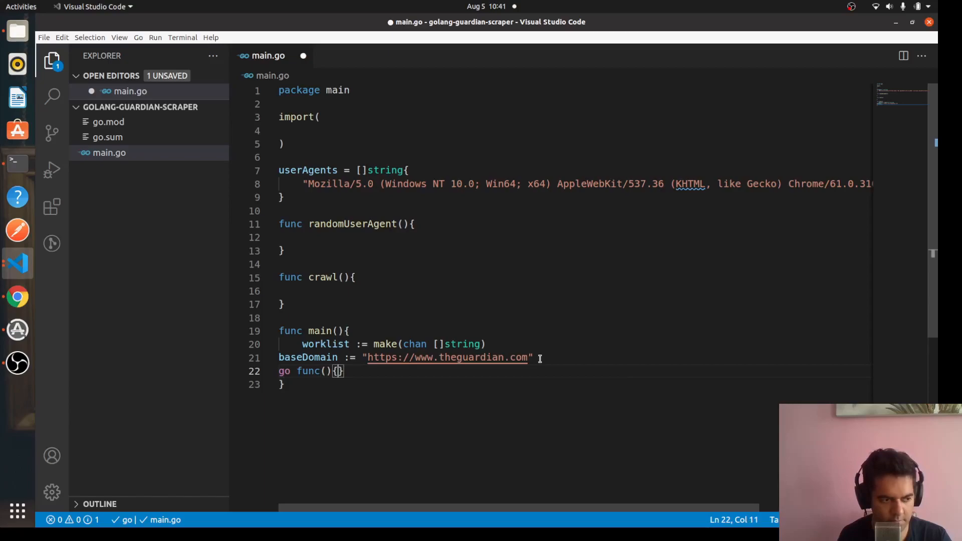
pyautogui.write('[]')
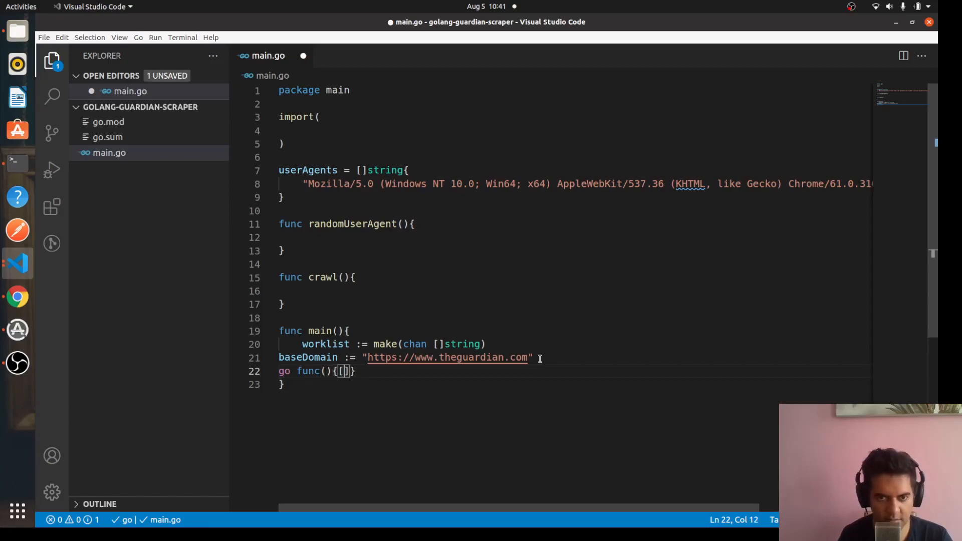
pyautogui.write(']strings')
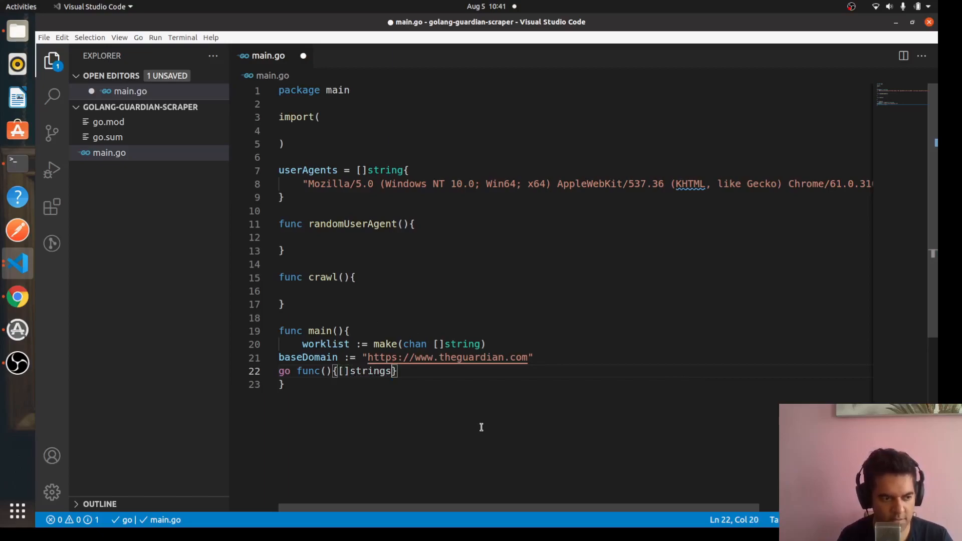
pyautogui.write('{}')
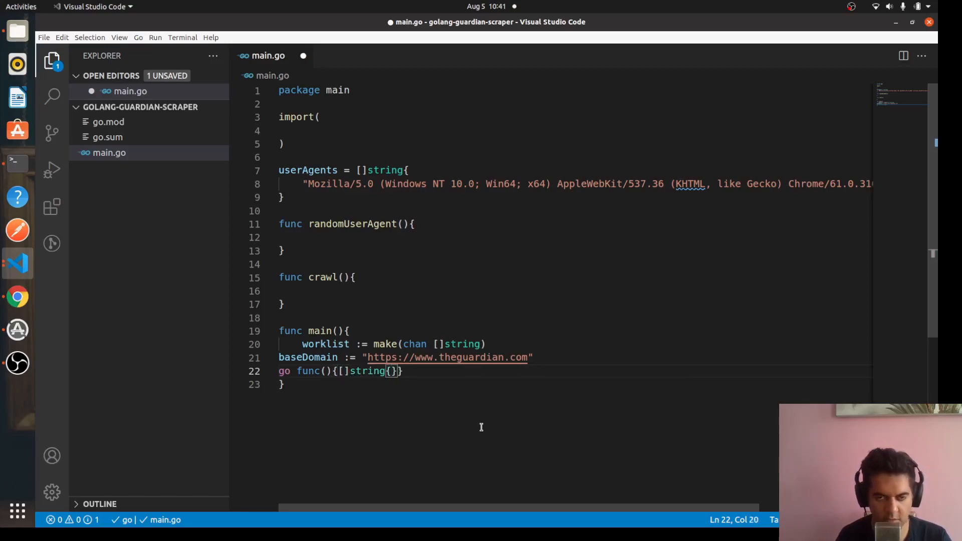
pyautogui.write('"')
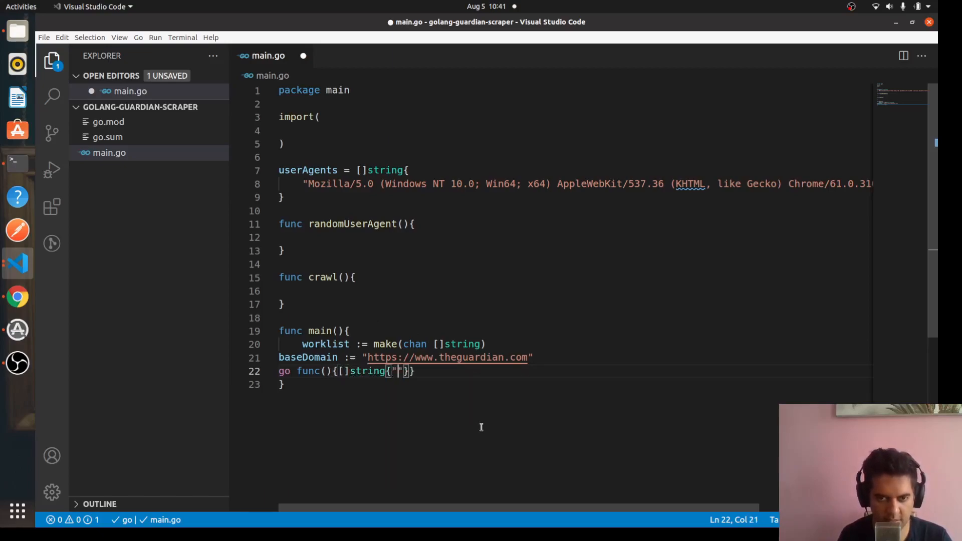
pyautogui.write('https://')
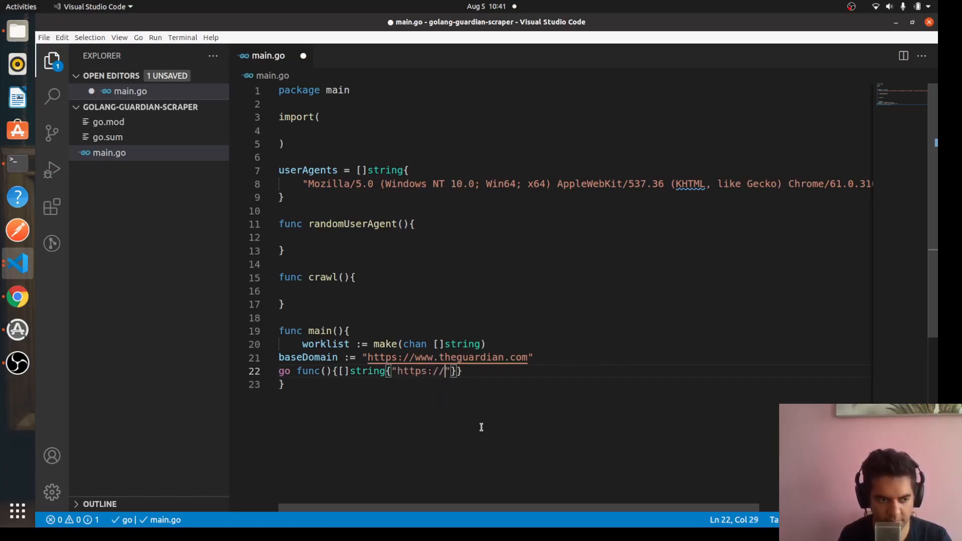
pyautogui.write('www.theguar')
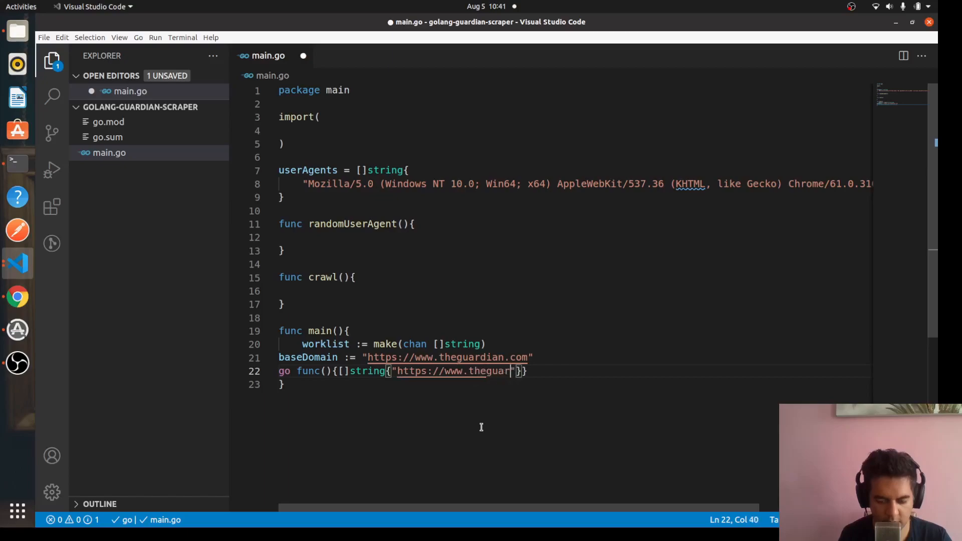
pyautogui.write('dian.com')
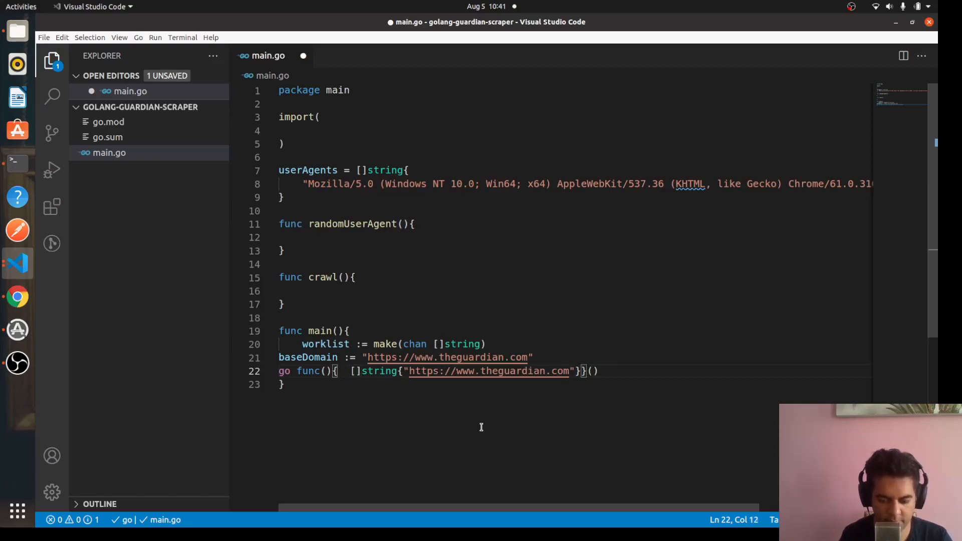
pyautogui.write('<-')
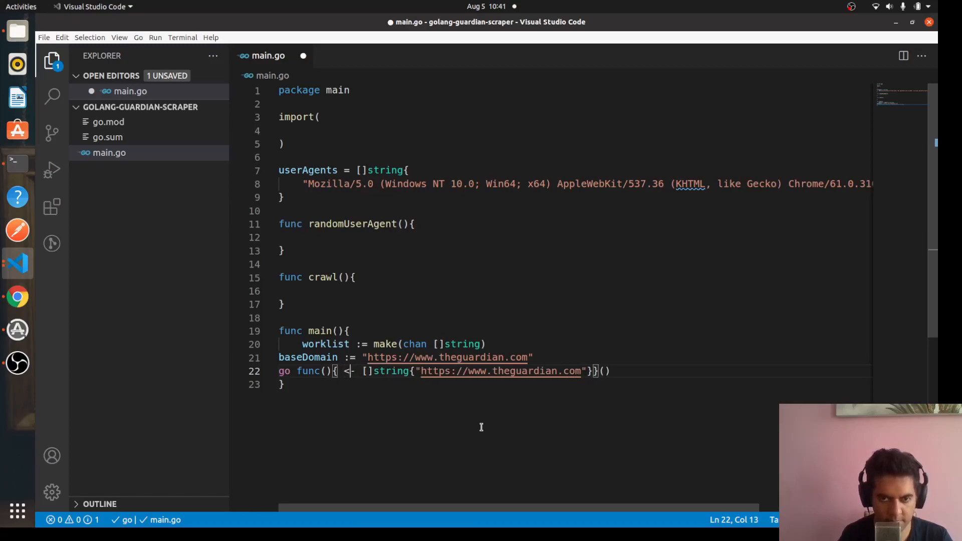
pyautogui.write('worklist')
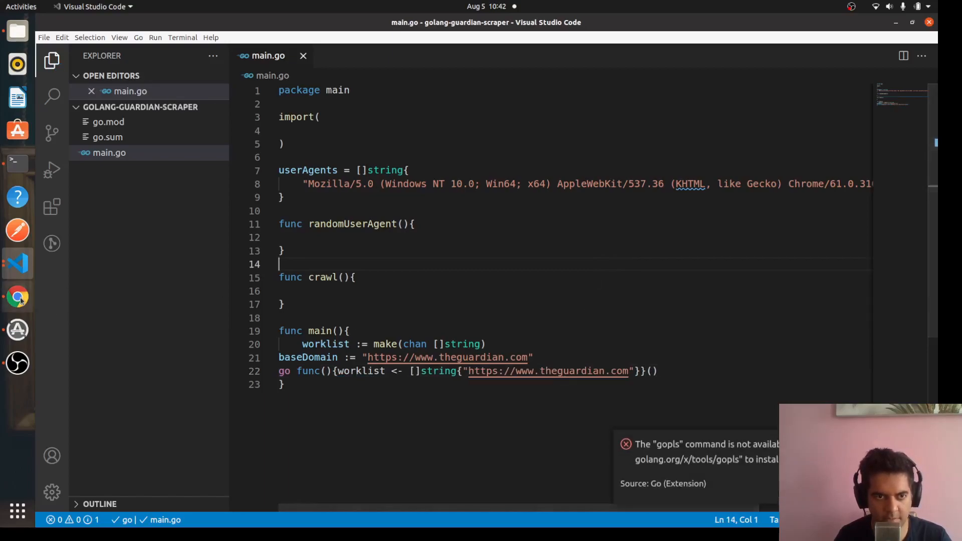
pyautogui.click(17, 297)
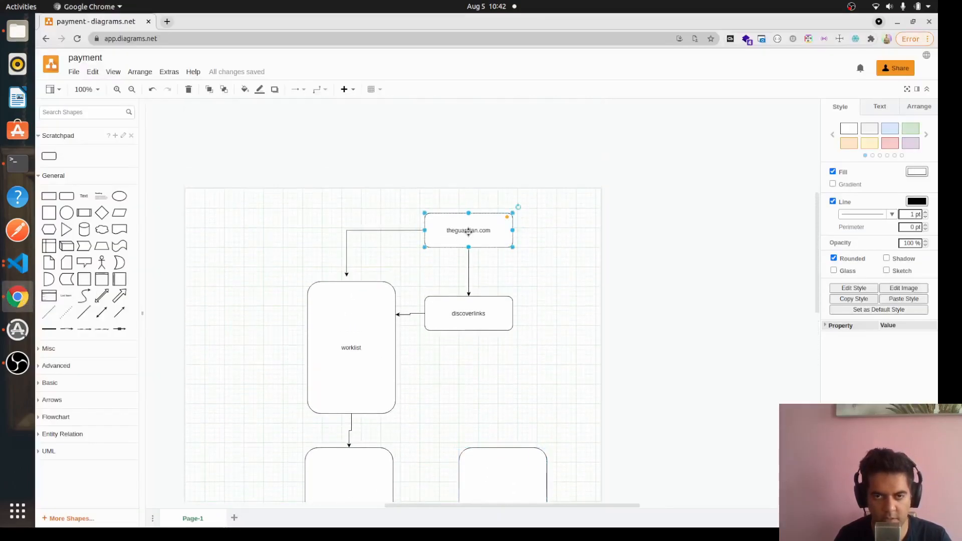
pyautogui.click(351, 348)
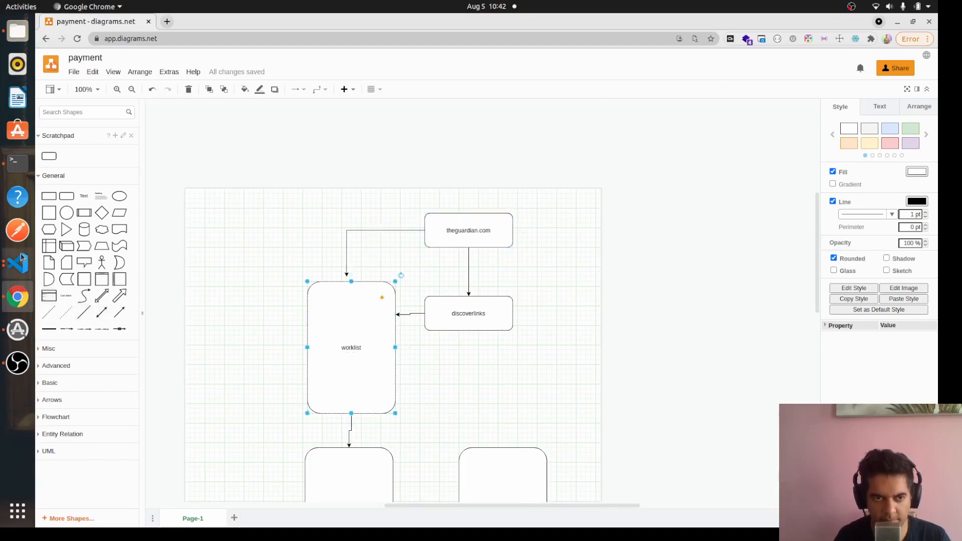
pyautogui.click(17, 262)
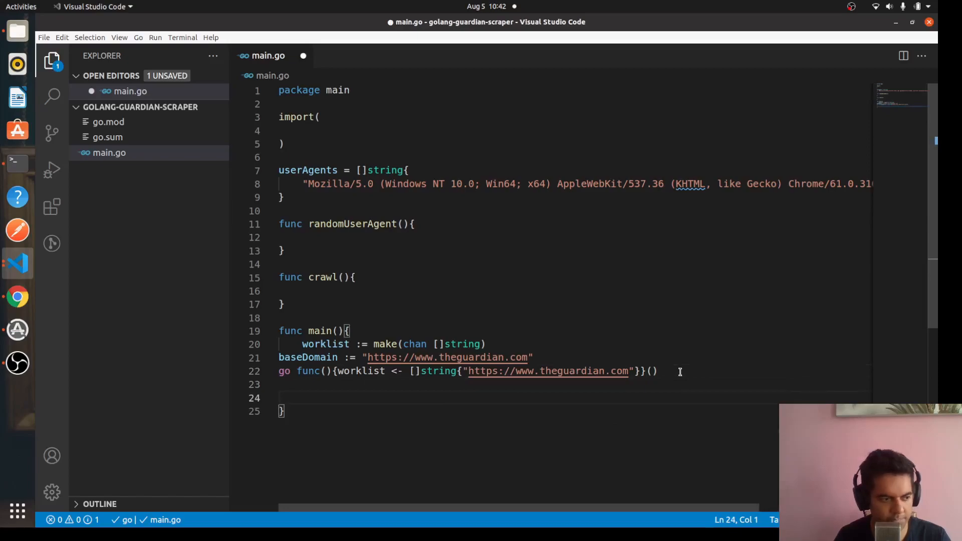
pyautogui.moveTo(434, 416)
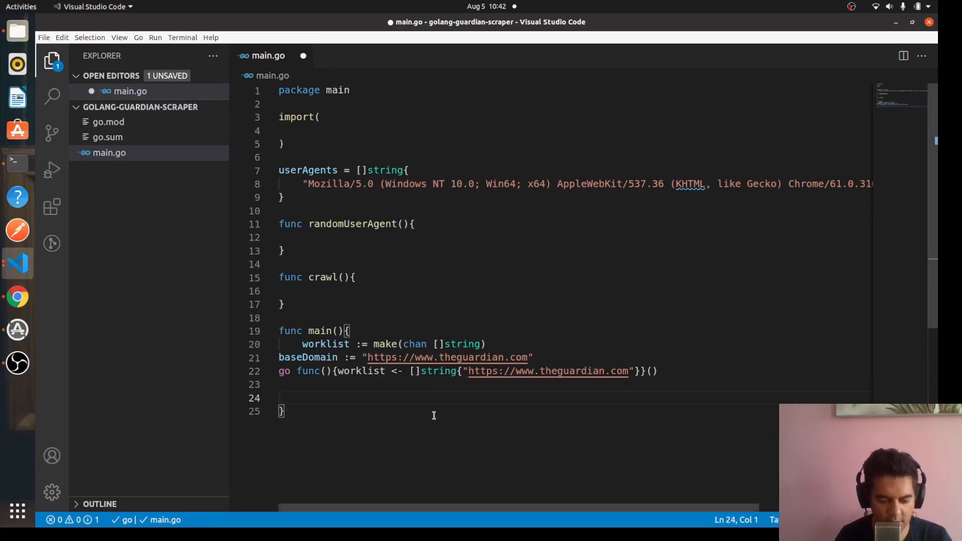
# Declare seen := make(map[string]bool) below the goroutine.
pyautogui.write('seen')
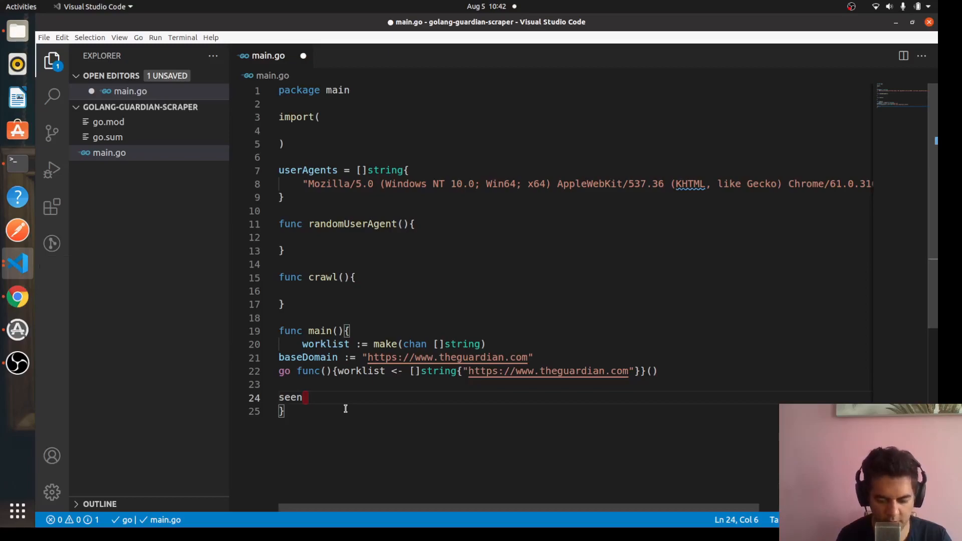
pyautogui.write(':= make(')
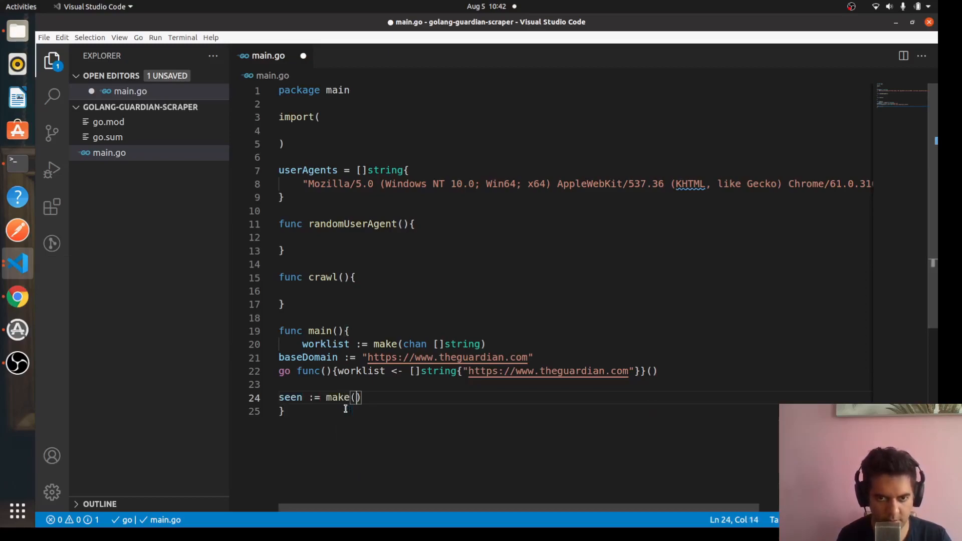
pyautogui.write('map[]')
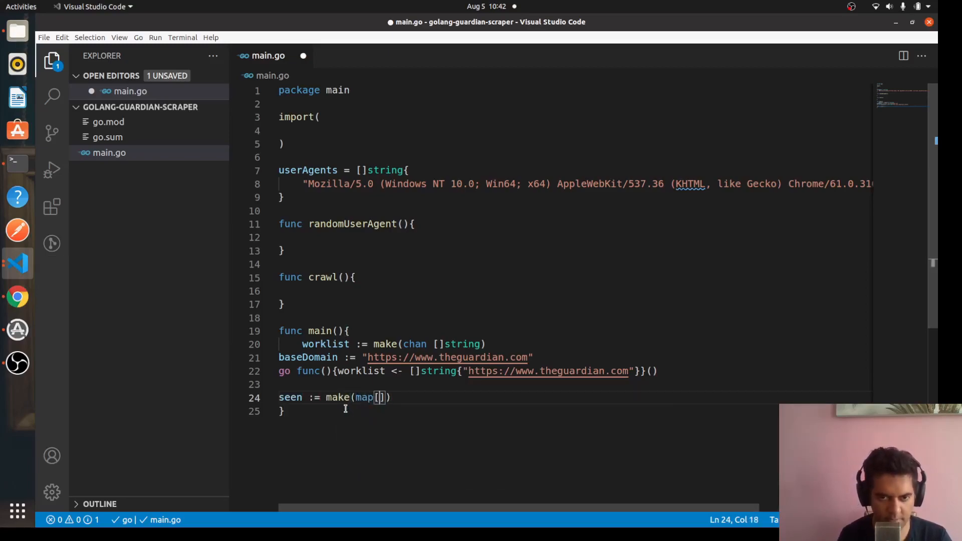
pyautogui.write('string')
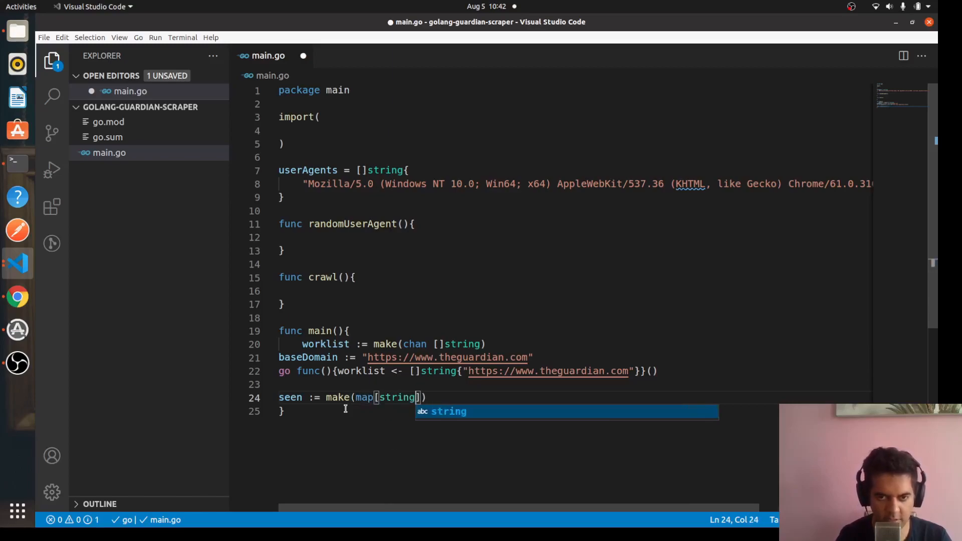
pyautogui.write('bool')
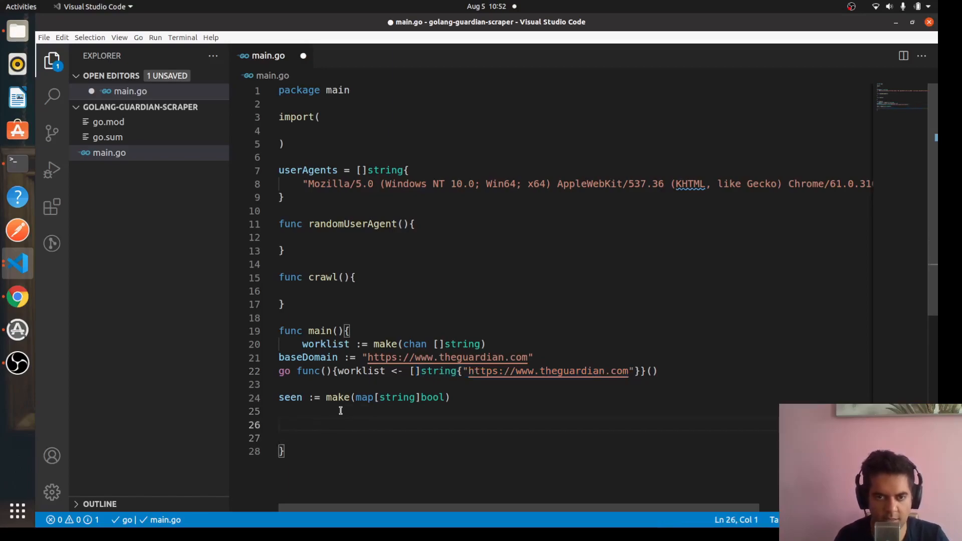
# Add the line list := worklist using autocomplete.
pyautogui.write('l')
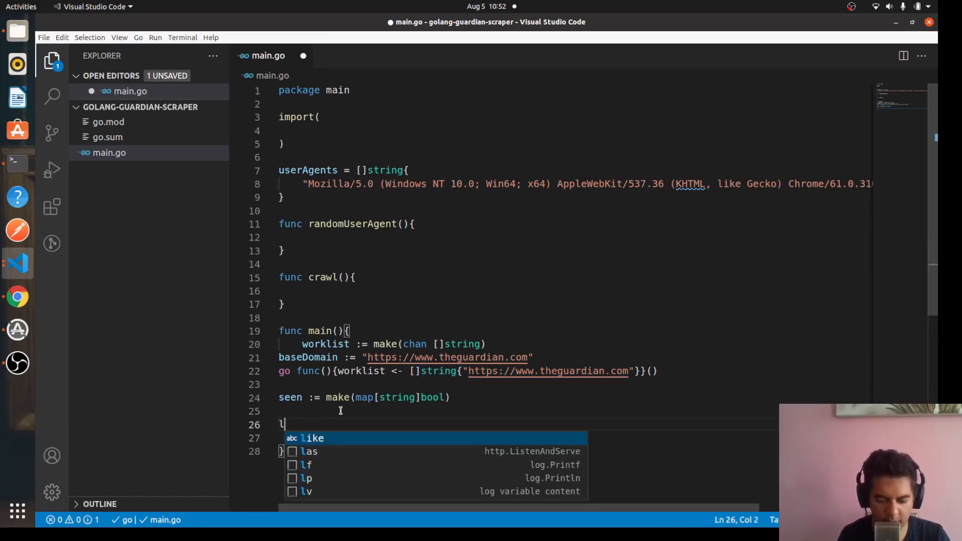
pyautogui.write('ist := w')
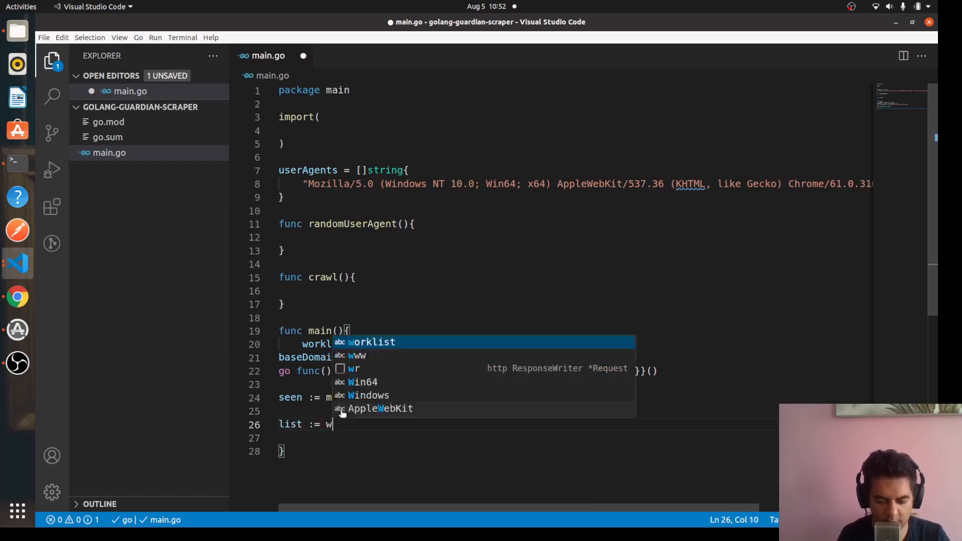
pyautogui.write('orklist')
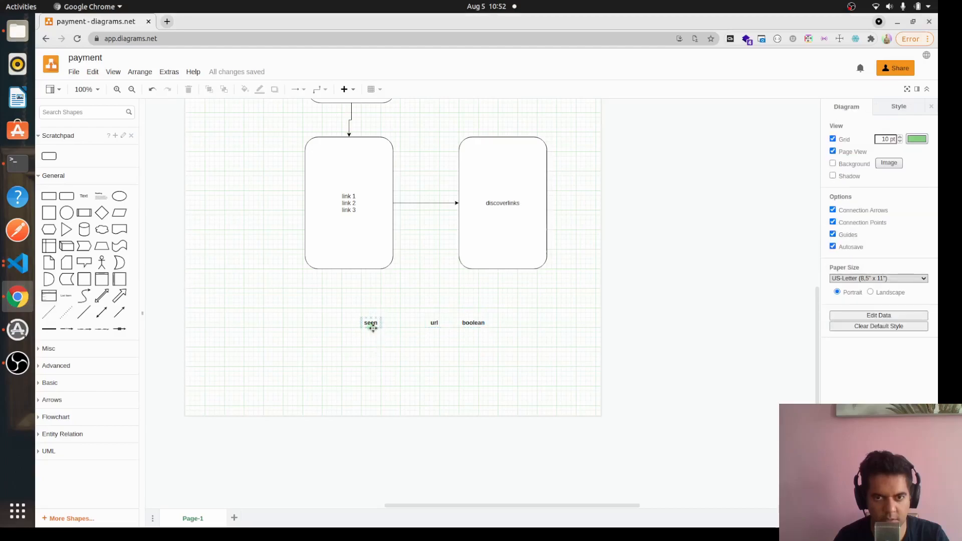
pyautogui.click(349, 202)
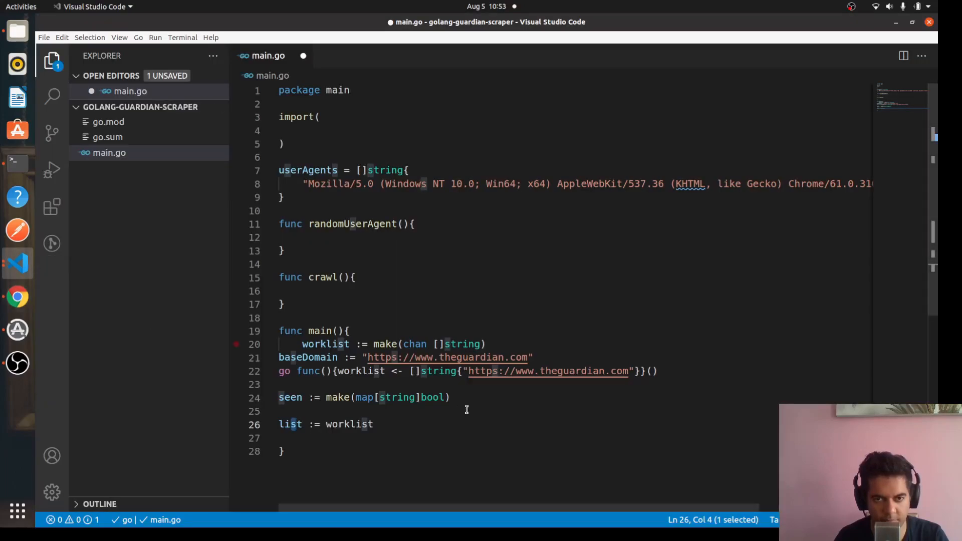
pyautogui.moveTo(496, 399)
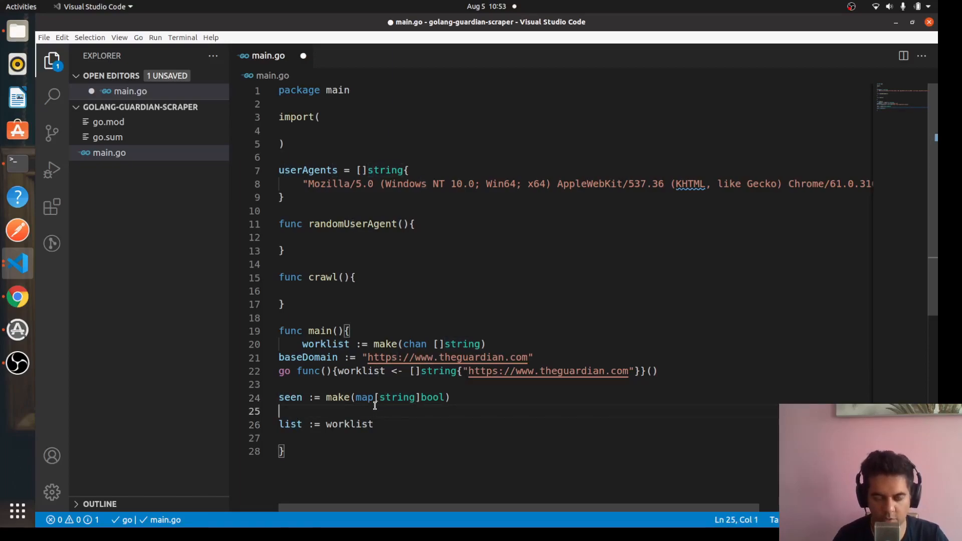
# Select list on line 26 and save main.go with Ctrl+S.
pyautogui.doubleClick(289, 424)
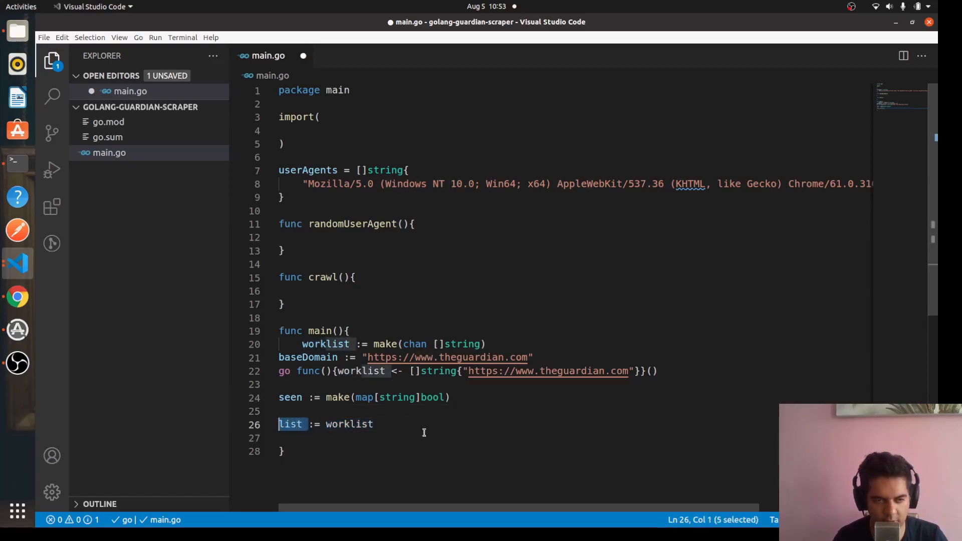
pyautogui.press('ctrl+s')
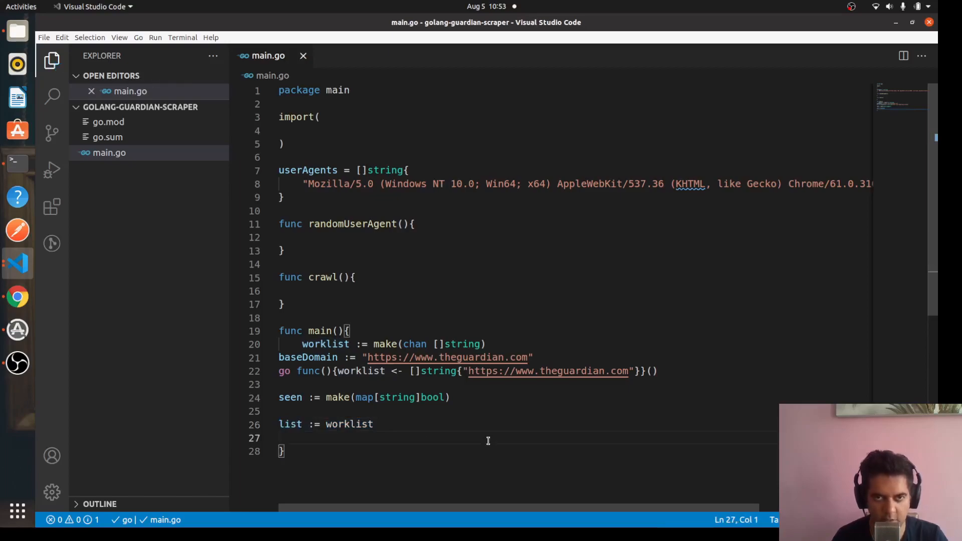
pyautogui.moveTo(558, 320)
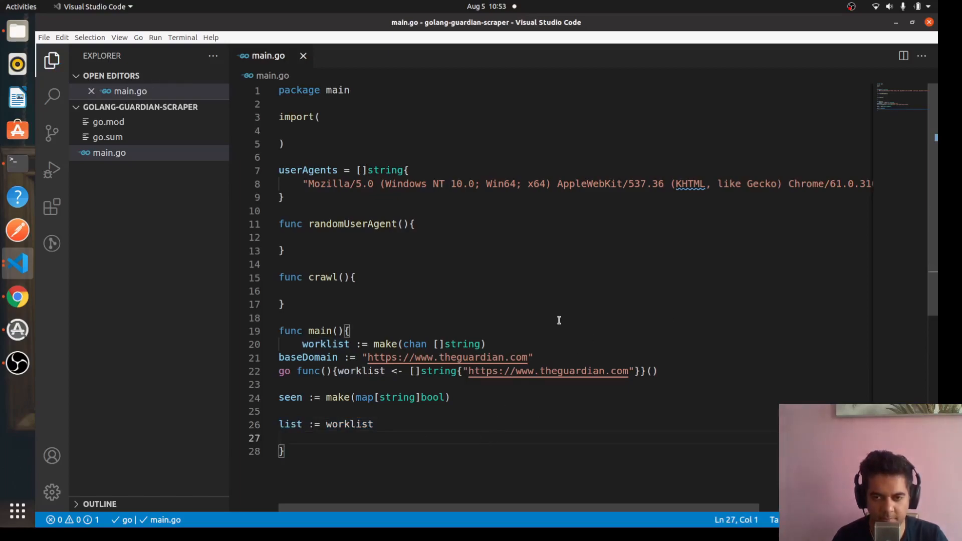